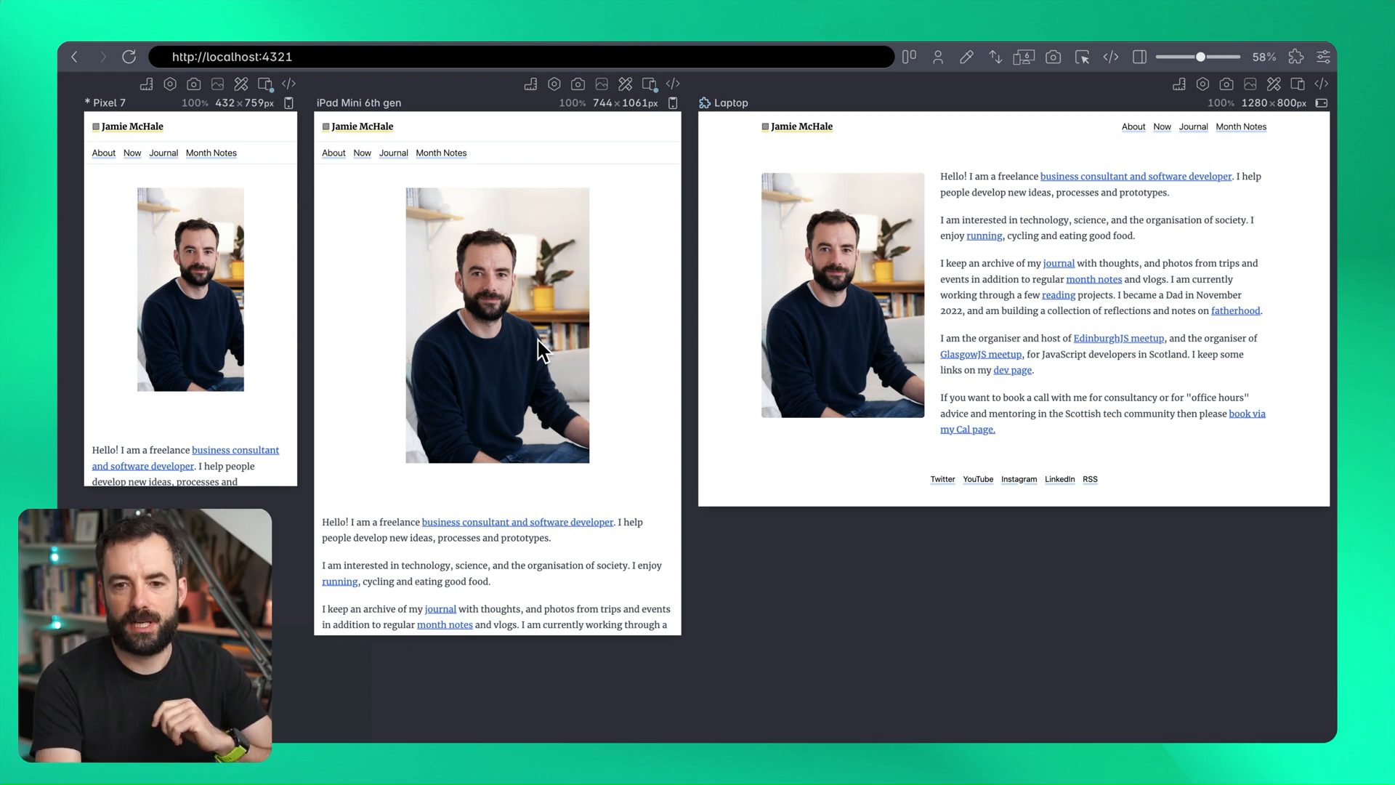
Step: Resize the device previews slightly and browse Month Notes and back to the homepage
left_click_drag(1196, 56, 1203, 57)
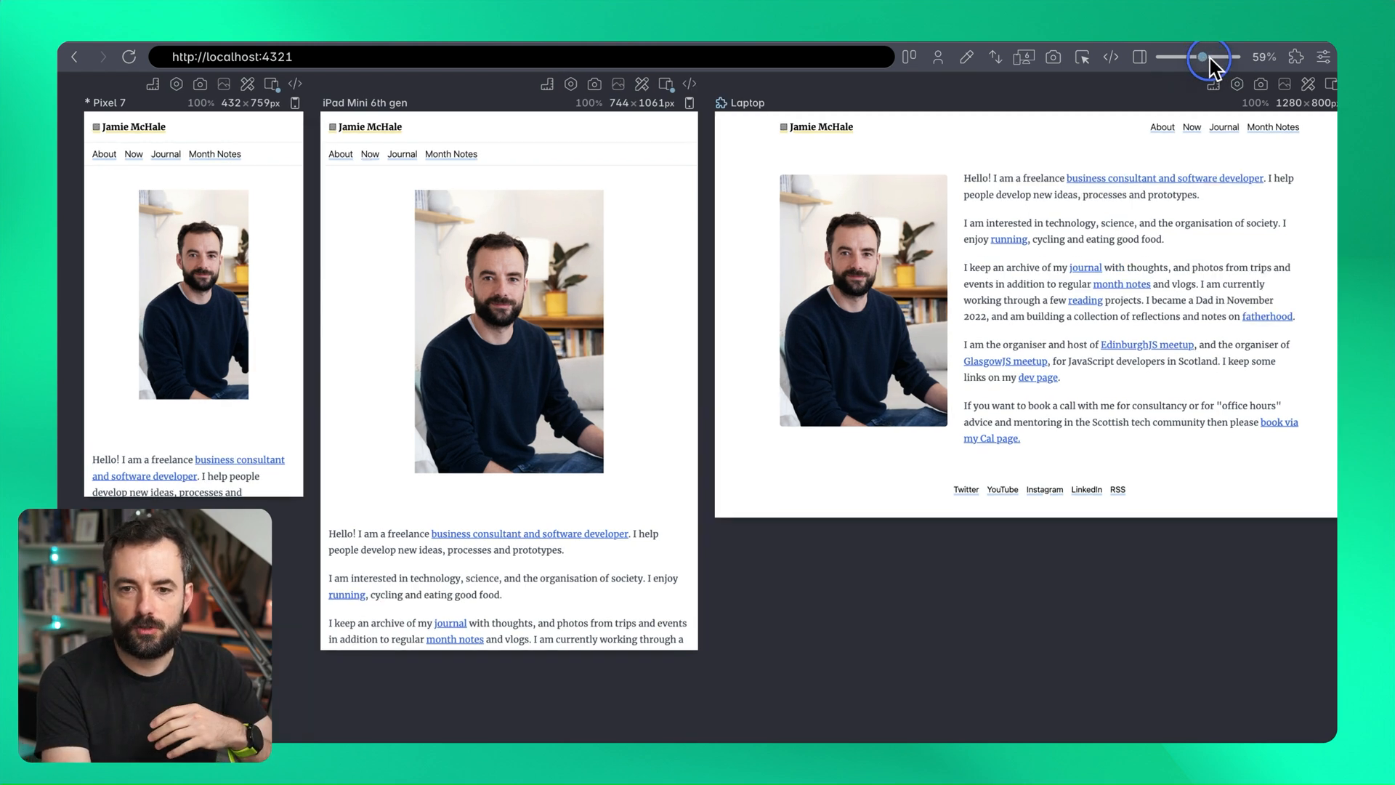
left_click_drag(1203, 57, 1233, 57)
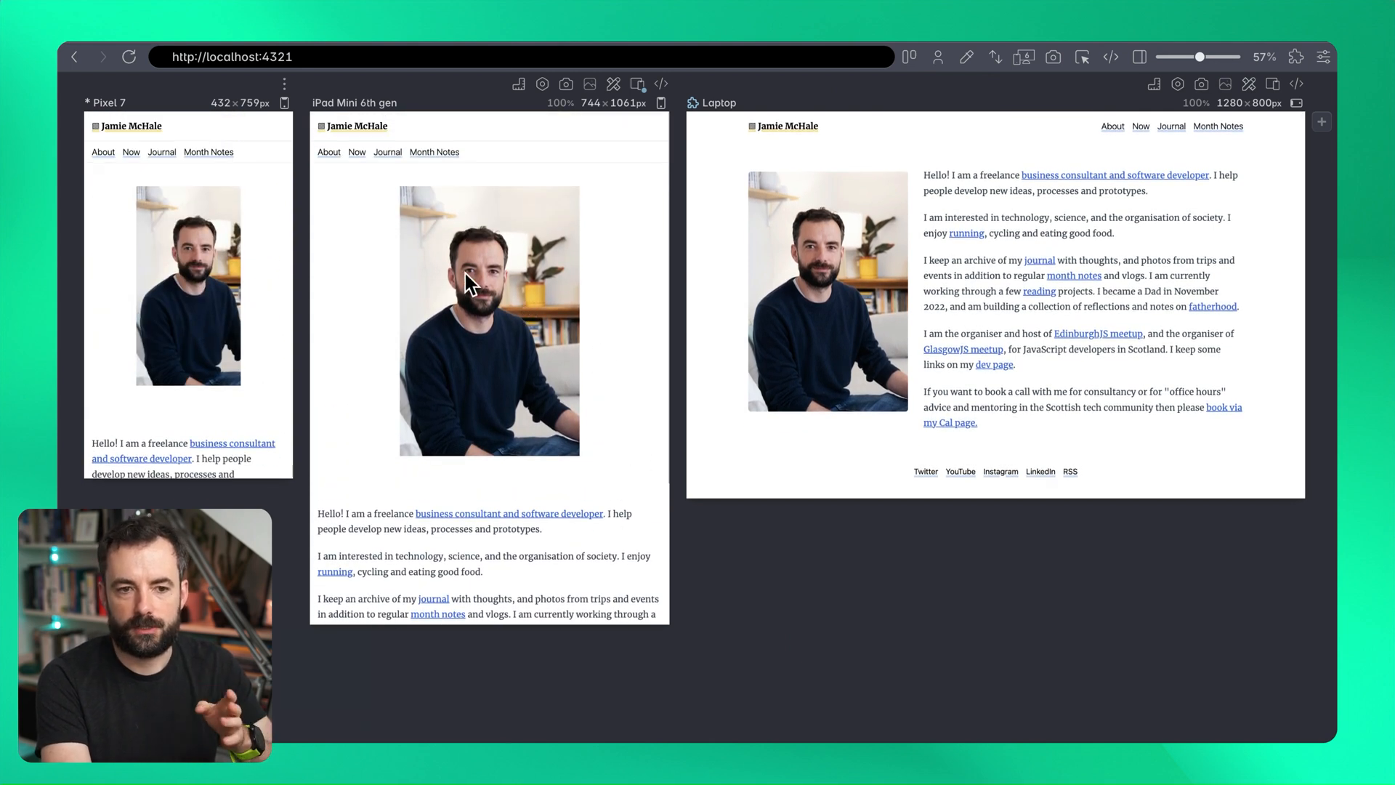
left_click(434, 153)
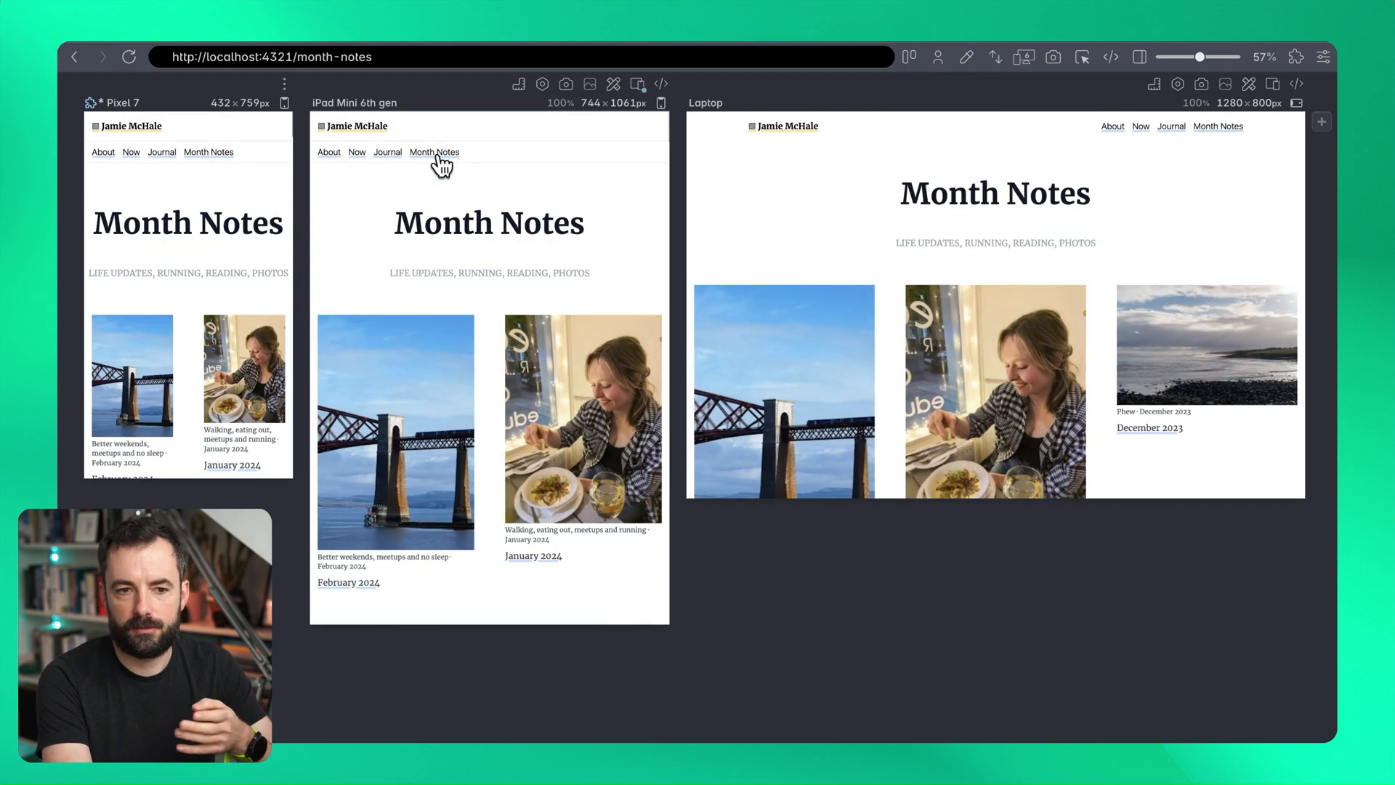
left_click(357, 125)
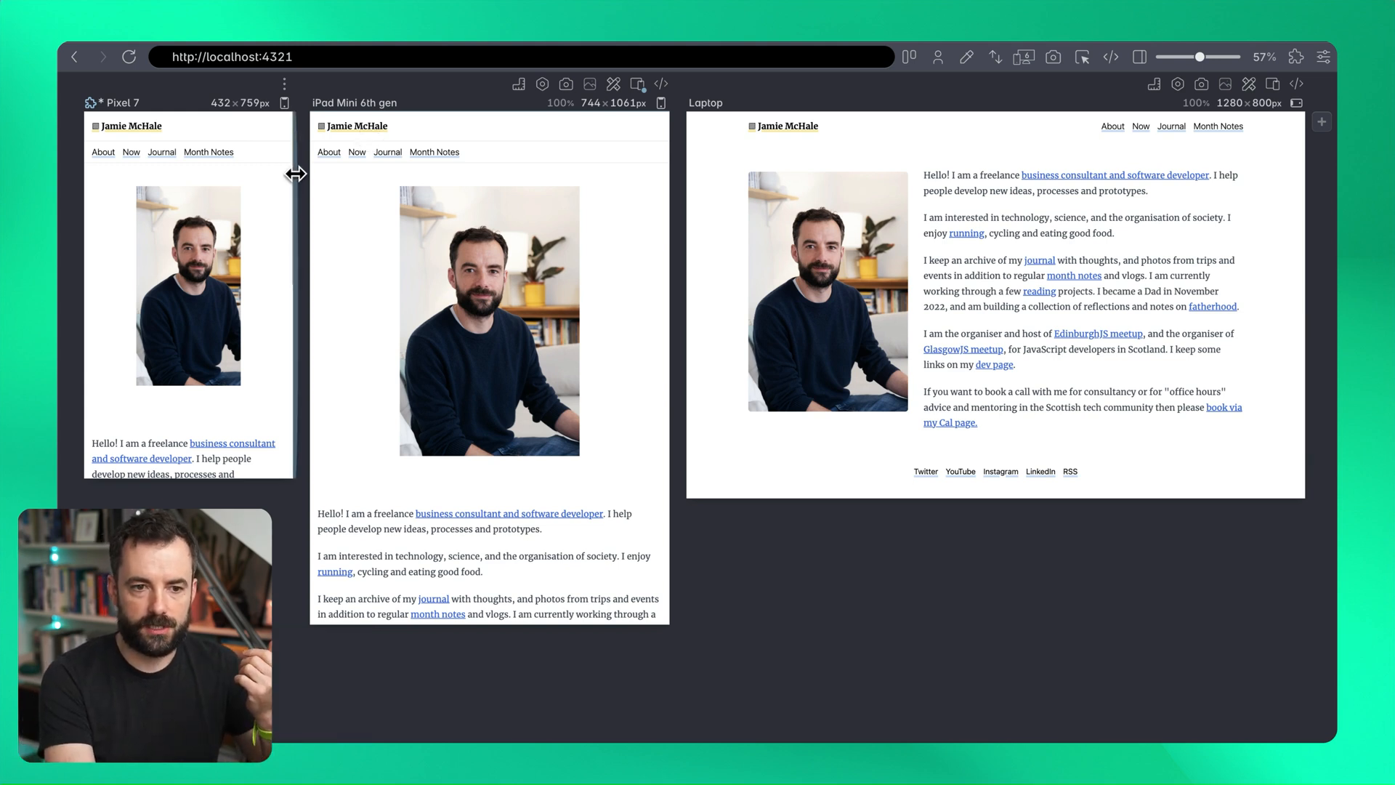
mouse_move(213, 280)
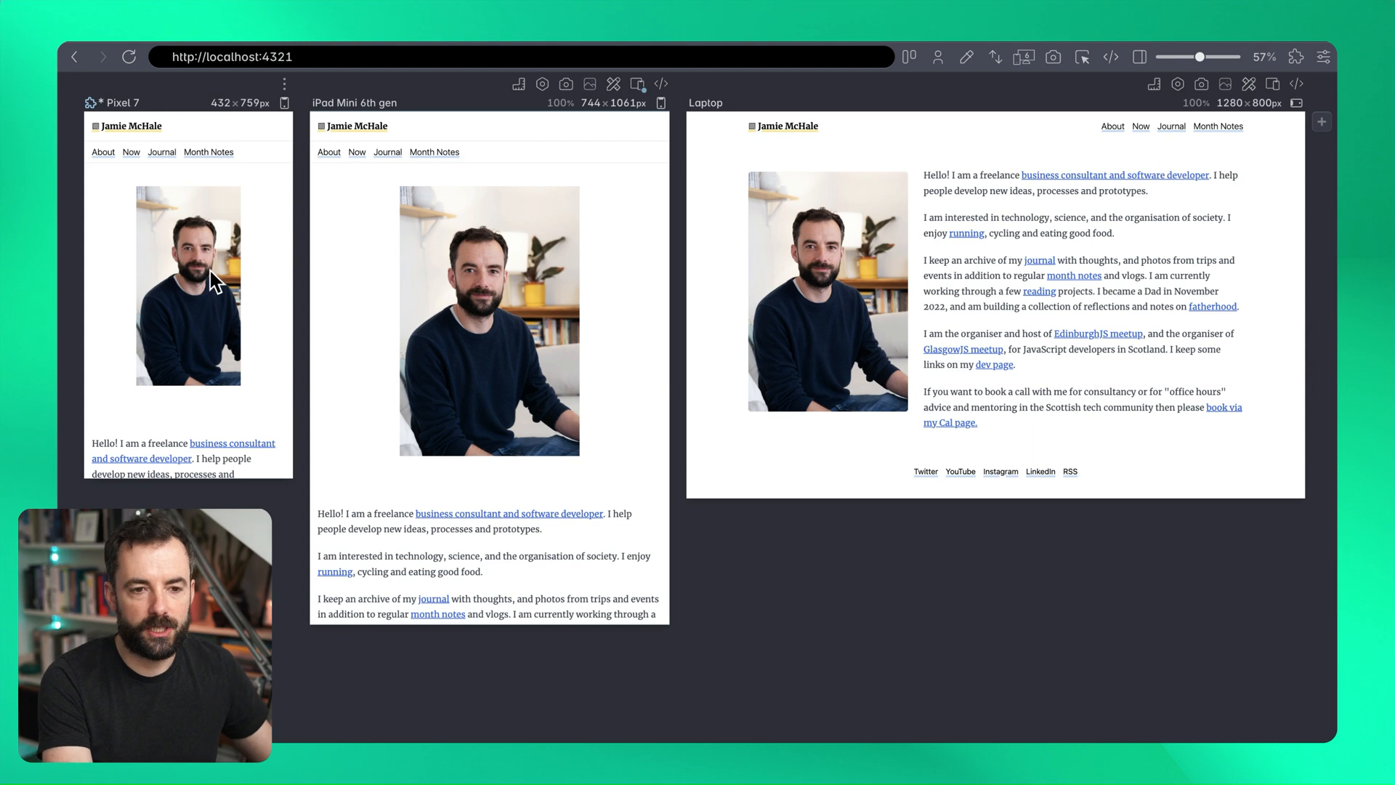
mouse_move(263, 284)
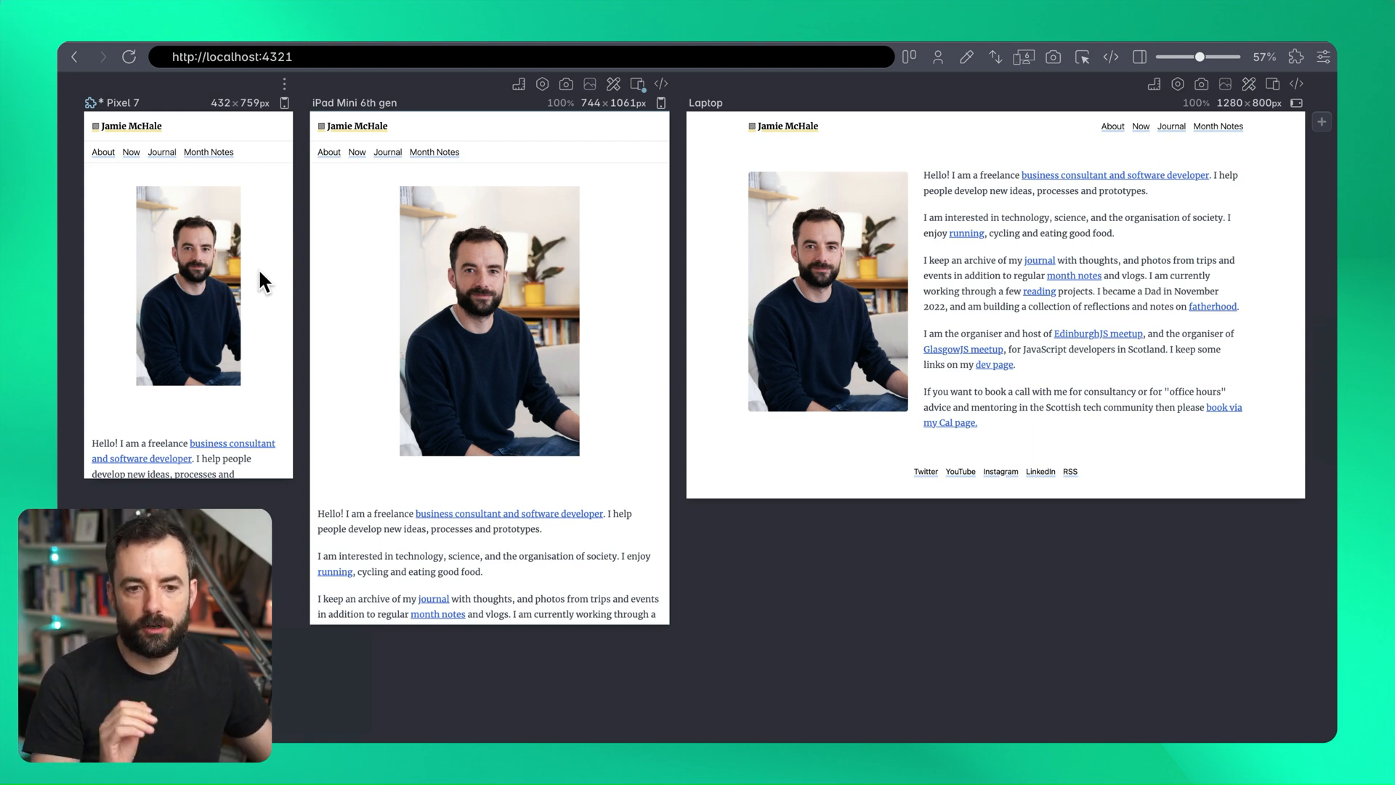
mouse_move(182, 258)
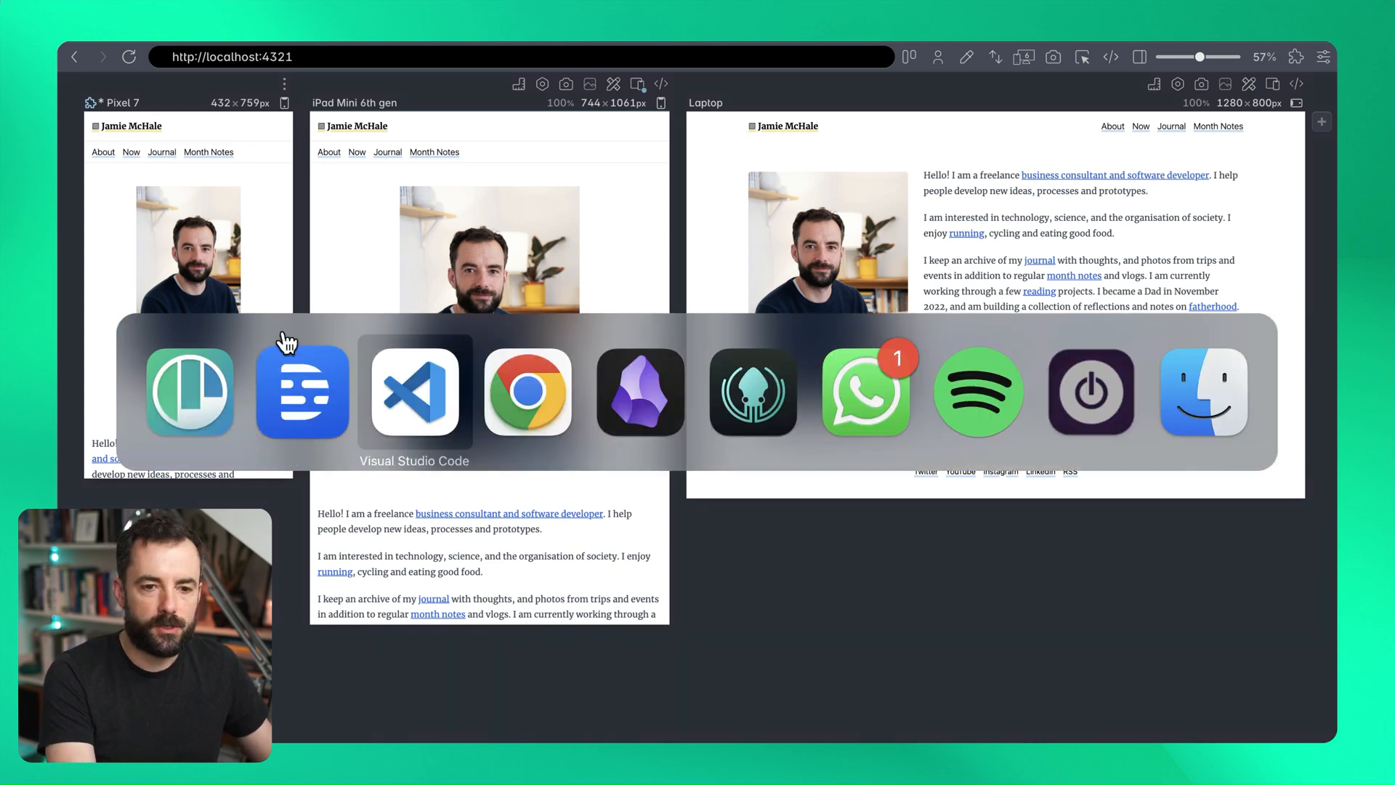
left_click(414, 392)
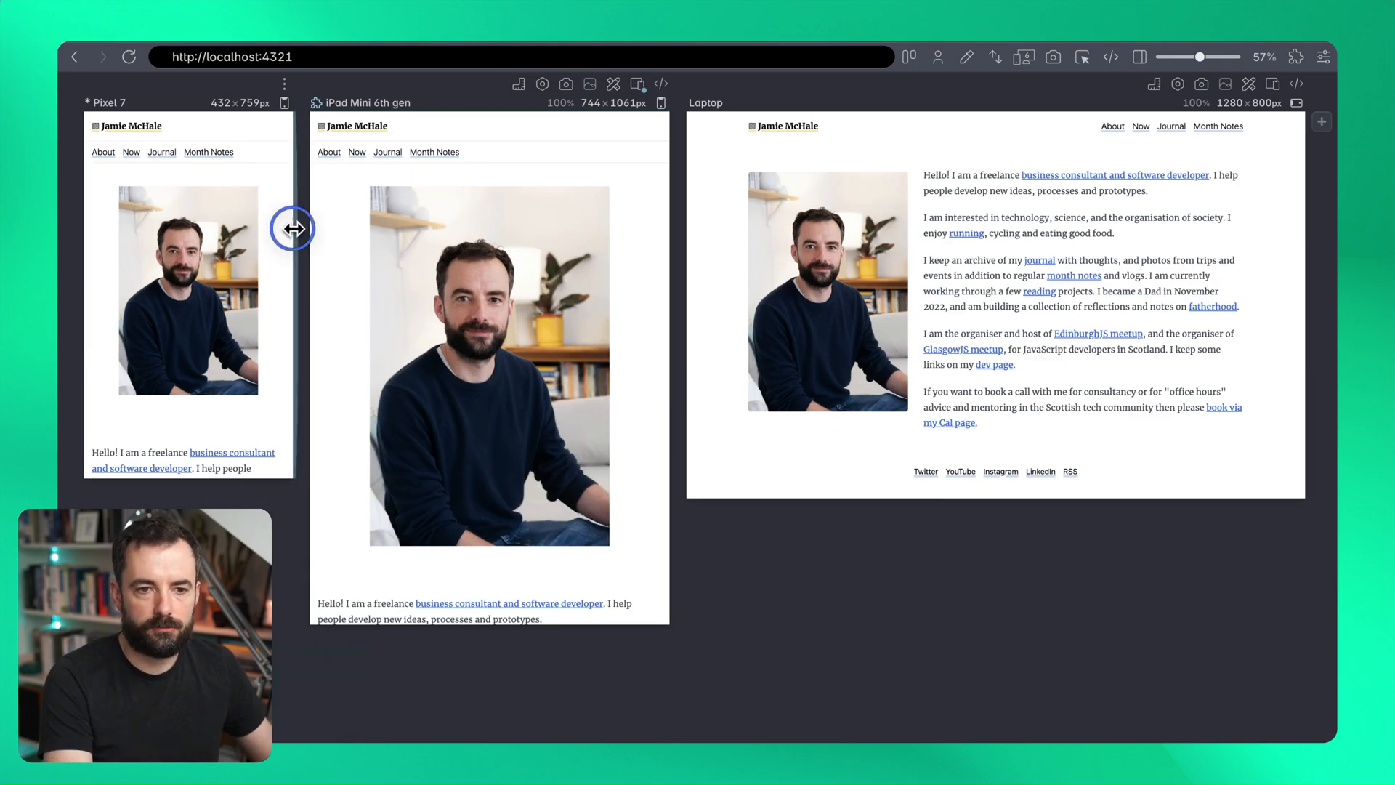
Step: Narrow the Pixel 7 preview to about 308 px so the footer links overflow
left_click_drag(293, 228, 231, 232)
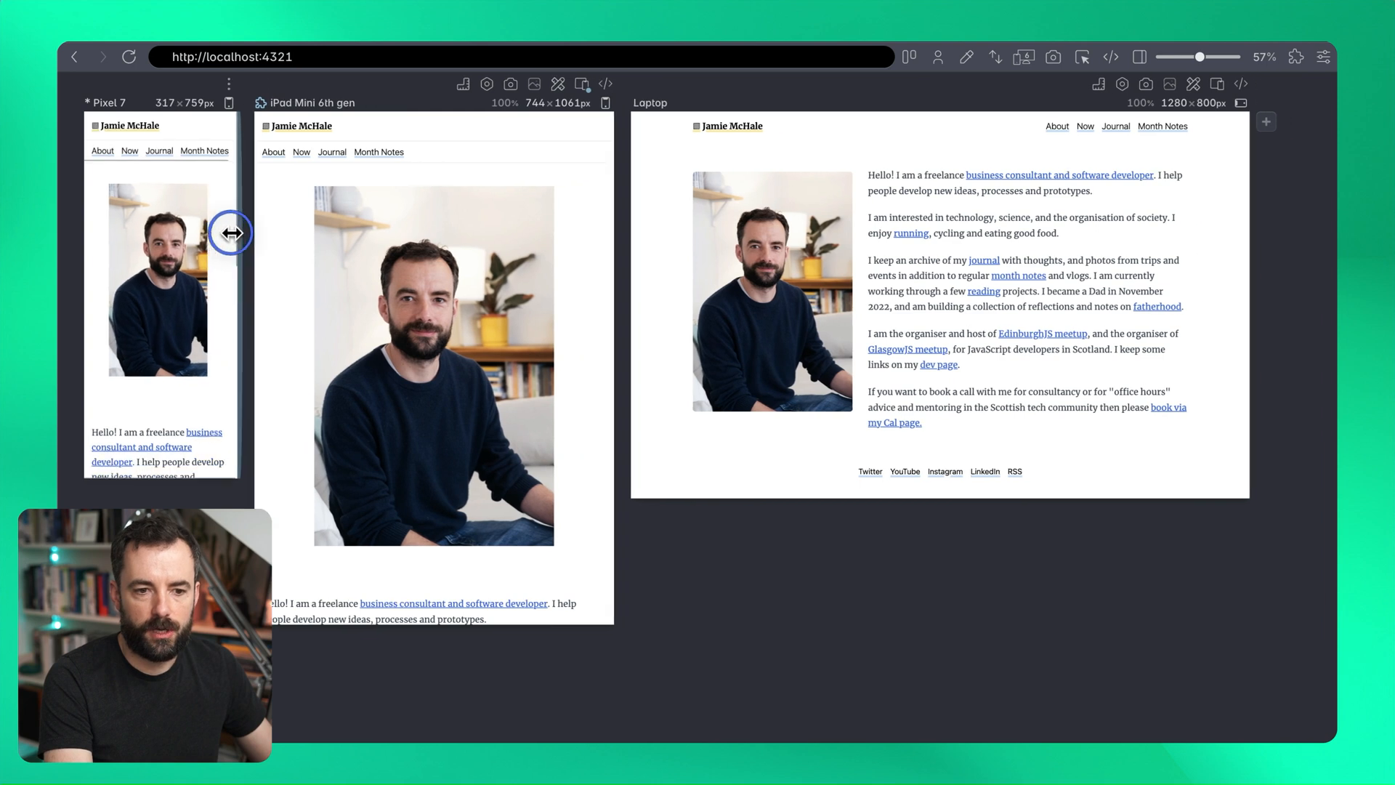
left_click_drag(231, 233, 222, 233)
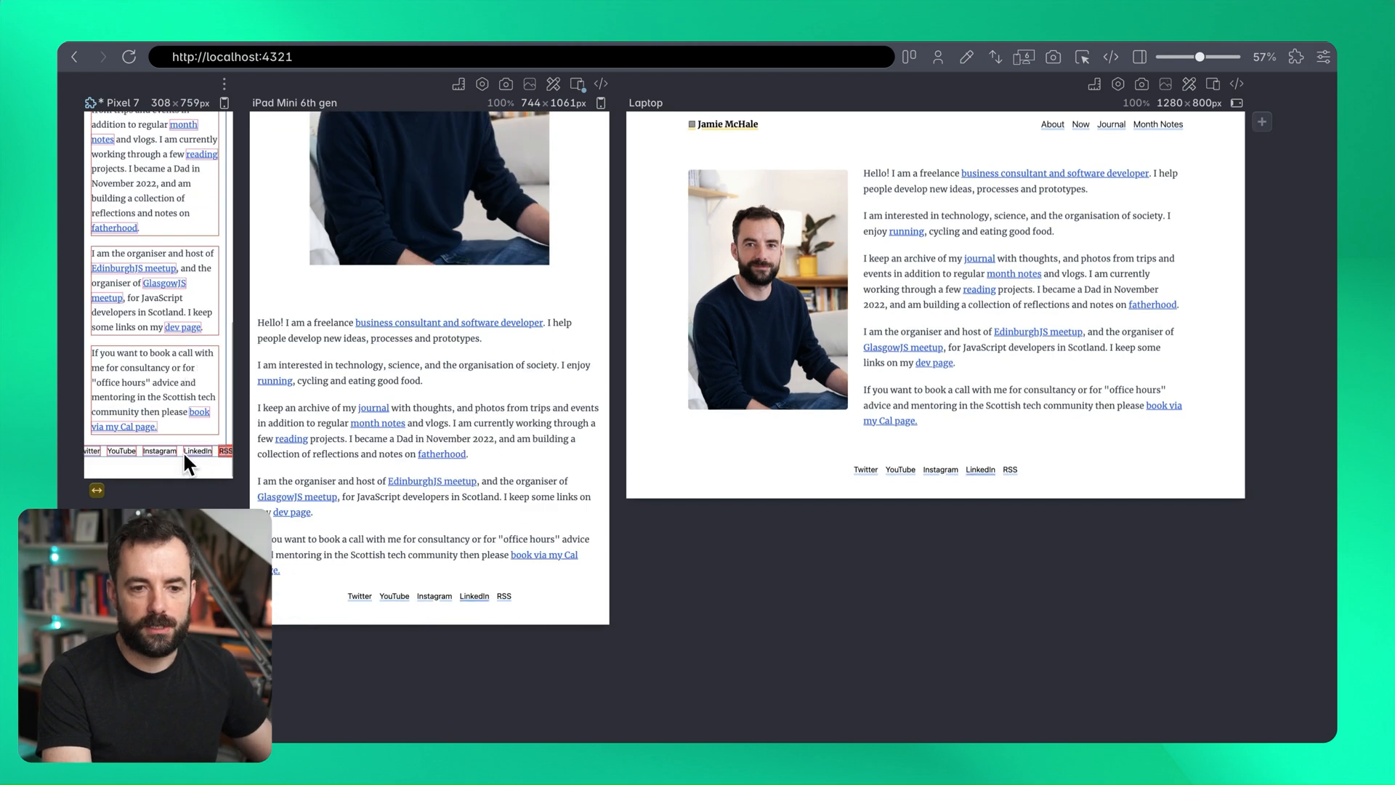
mouse_move(218, 498)
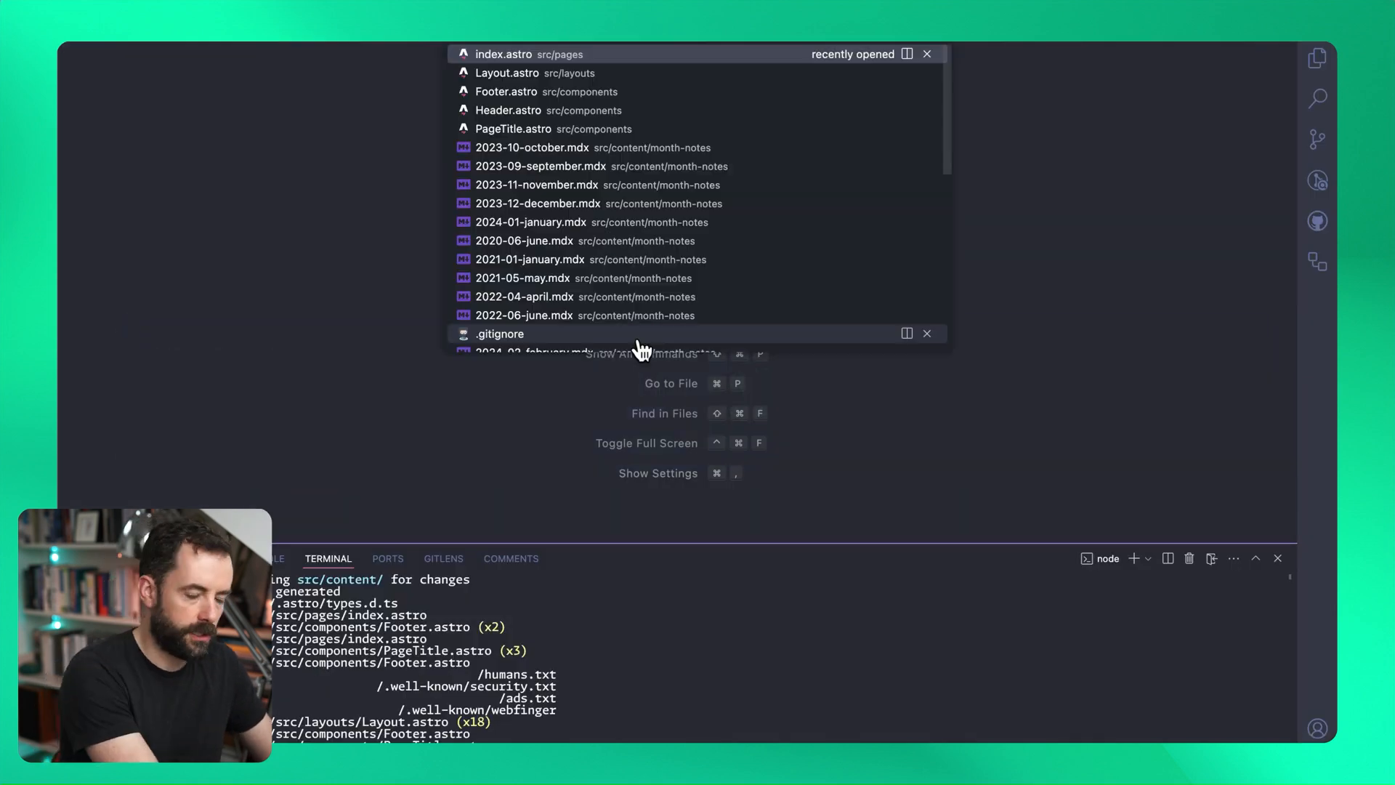
Step: Add flex-wrap to the footer's social links list in Footer.astro
left_click(506, 92)
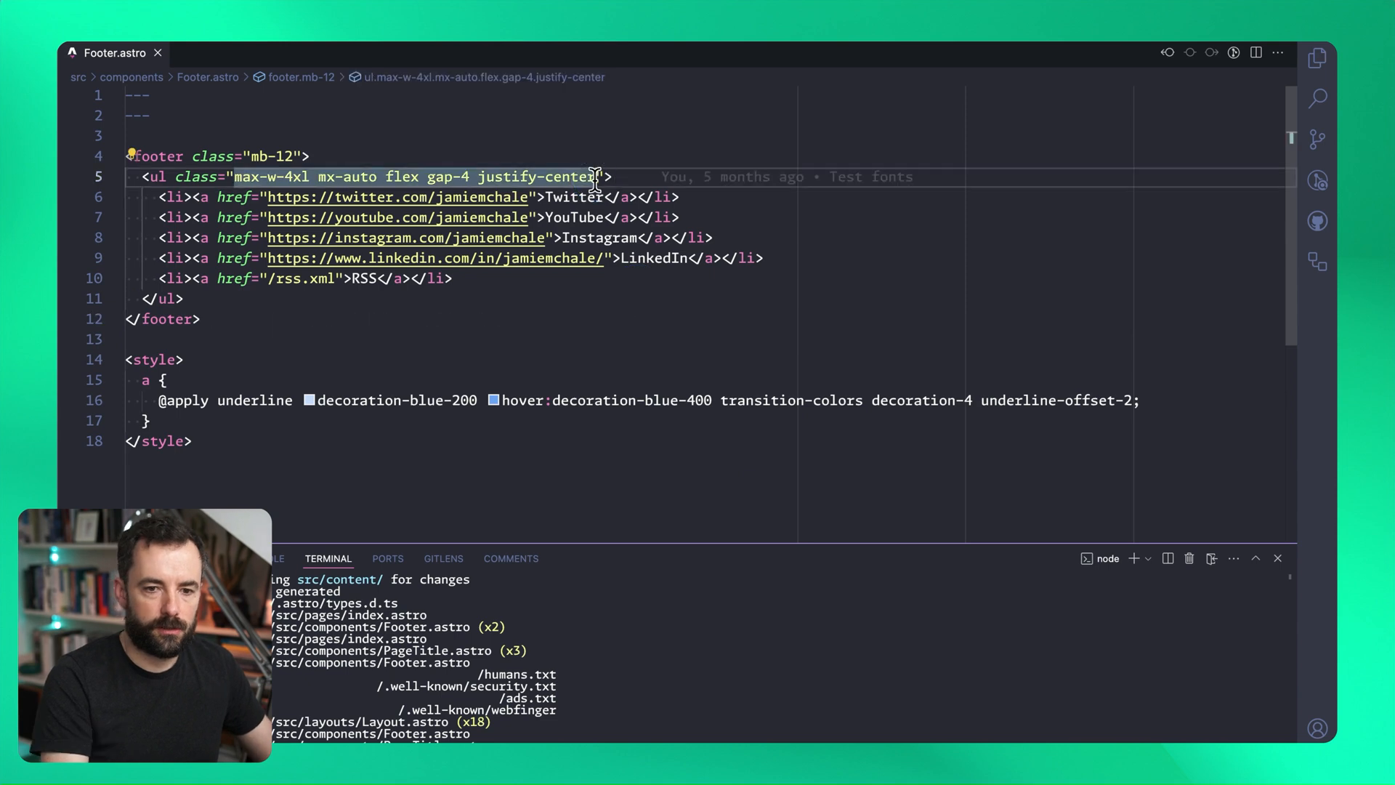
type("flex-wra")
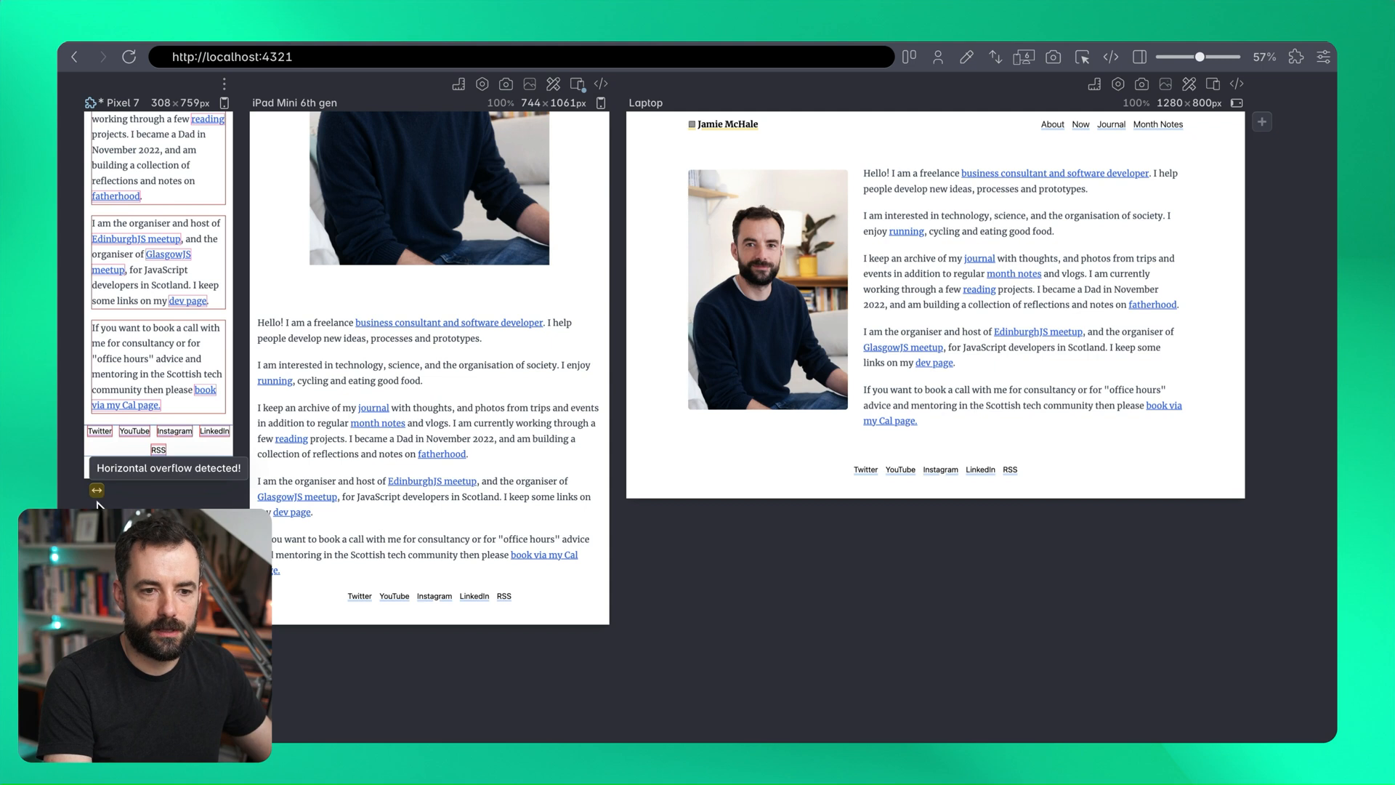
mouse_move(113, 433)
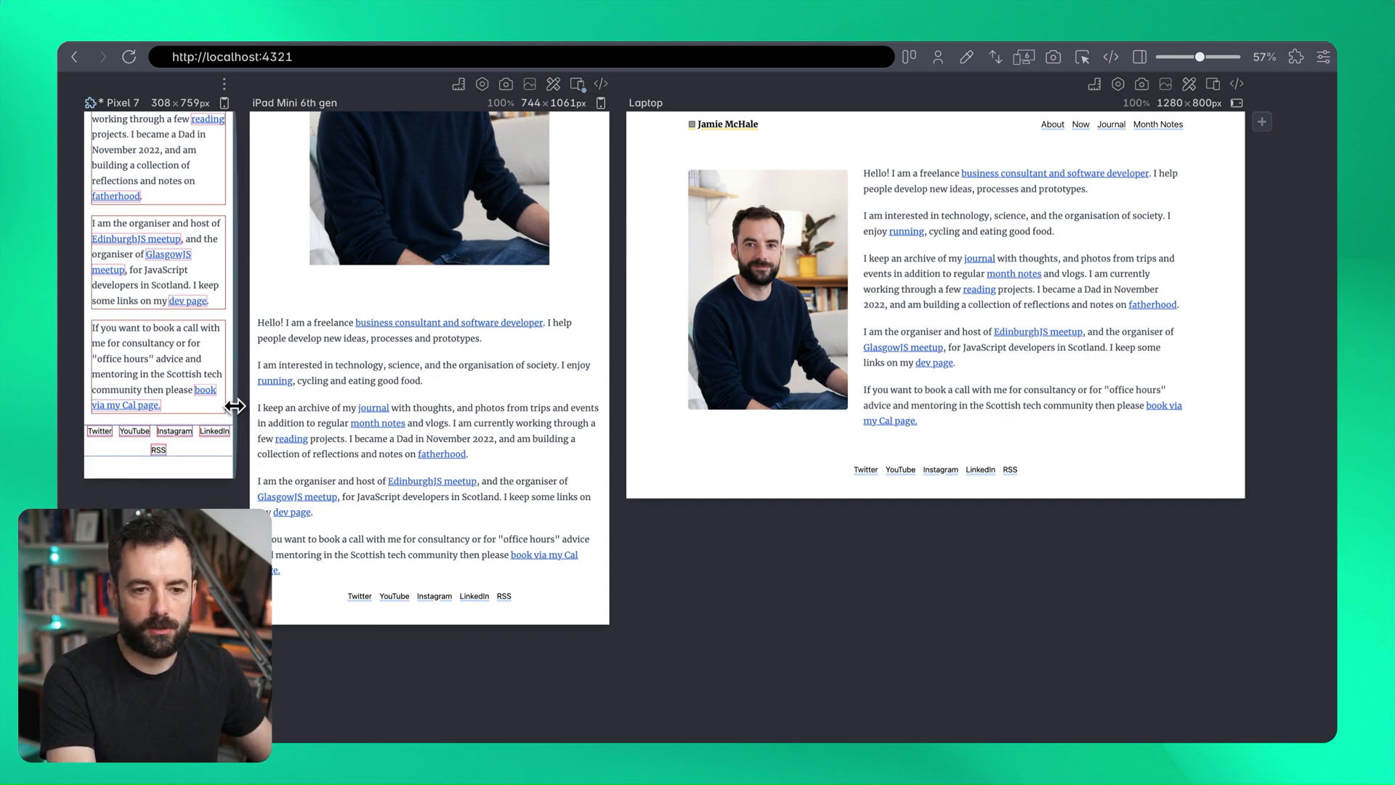
Step: Turn off layout debugging and navigate to the February 2024 month note
left_click(273, 84)
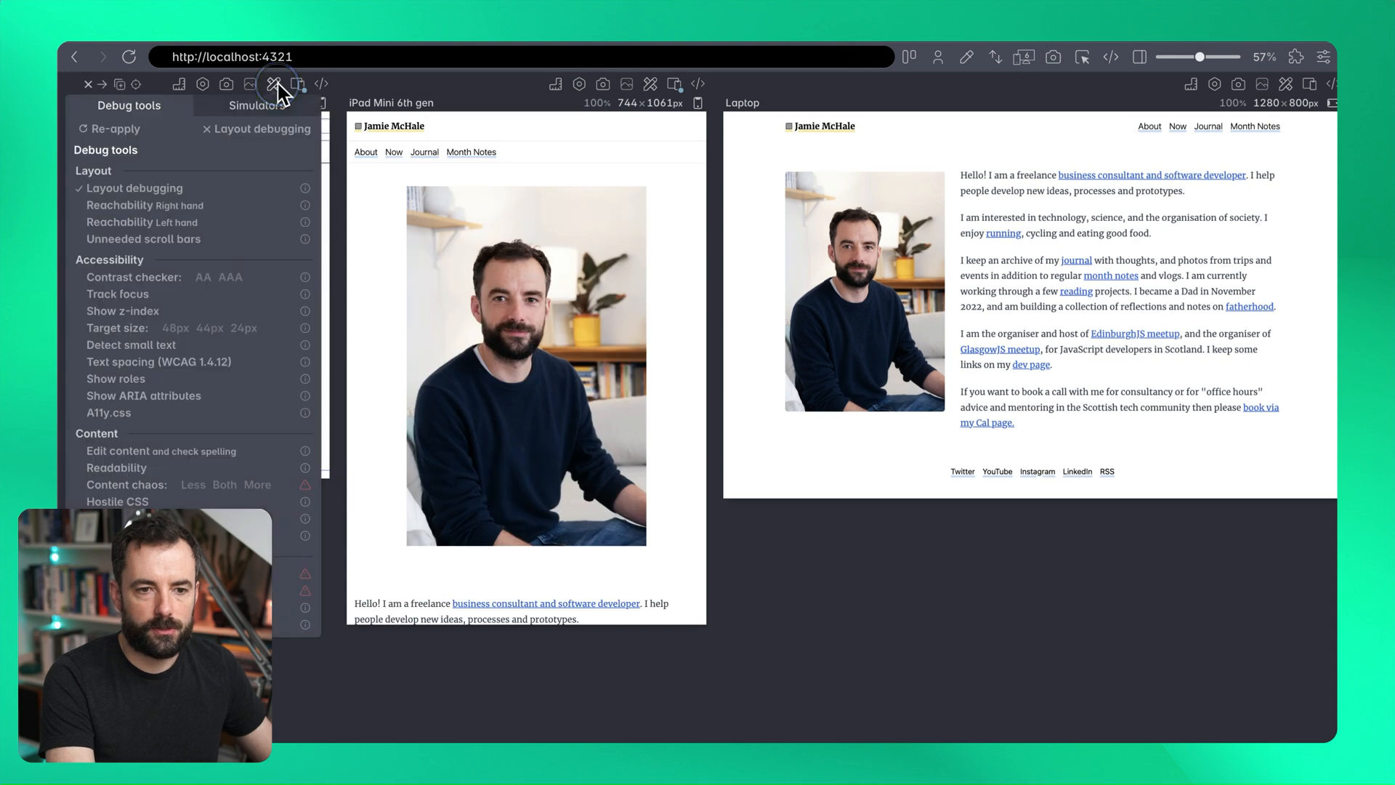
left_click(275, 85)
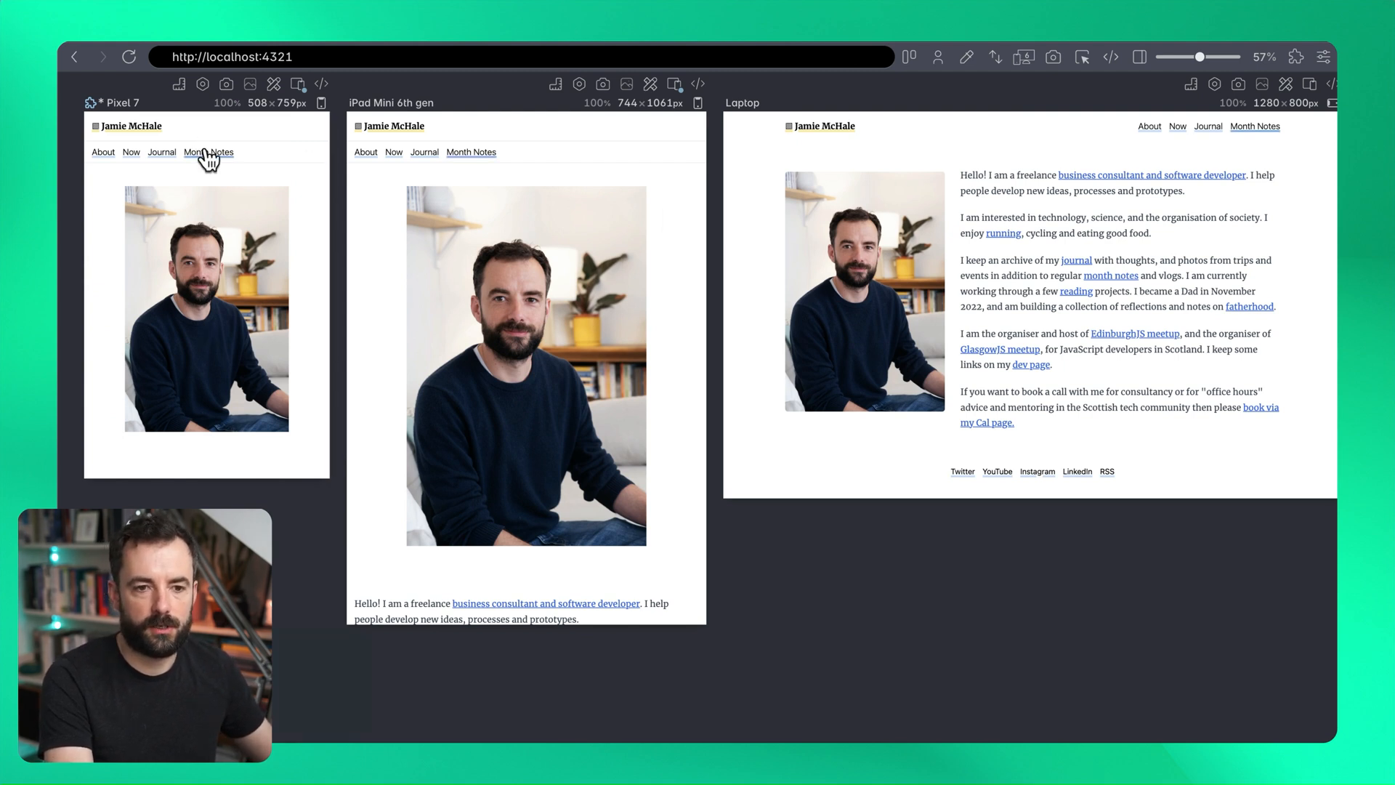
left_click(208, 152)
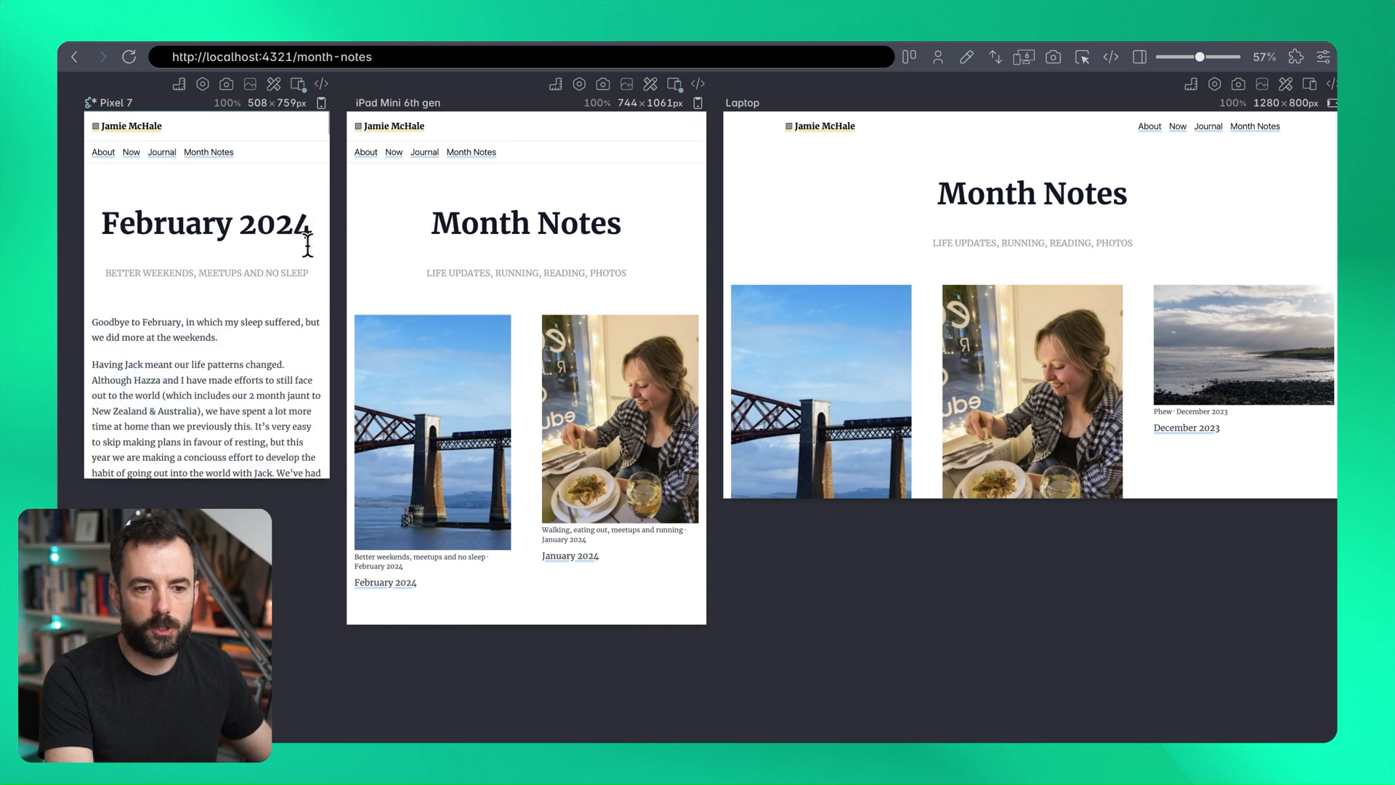
left_click(385, 581)
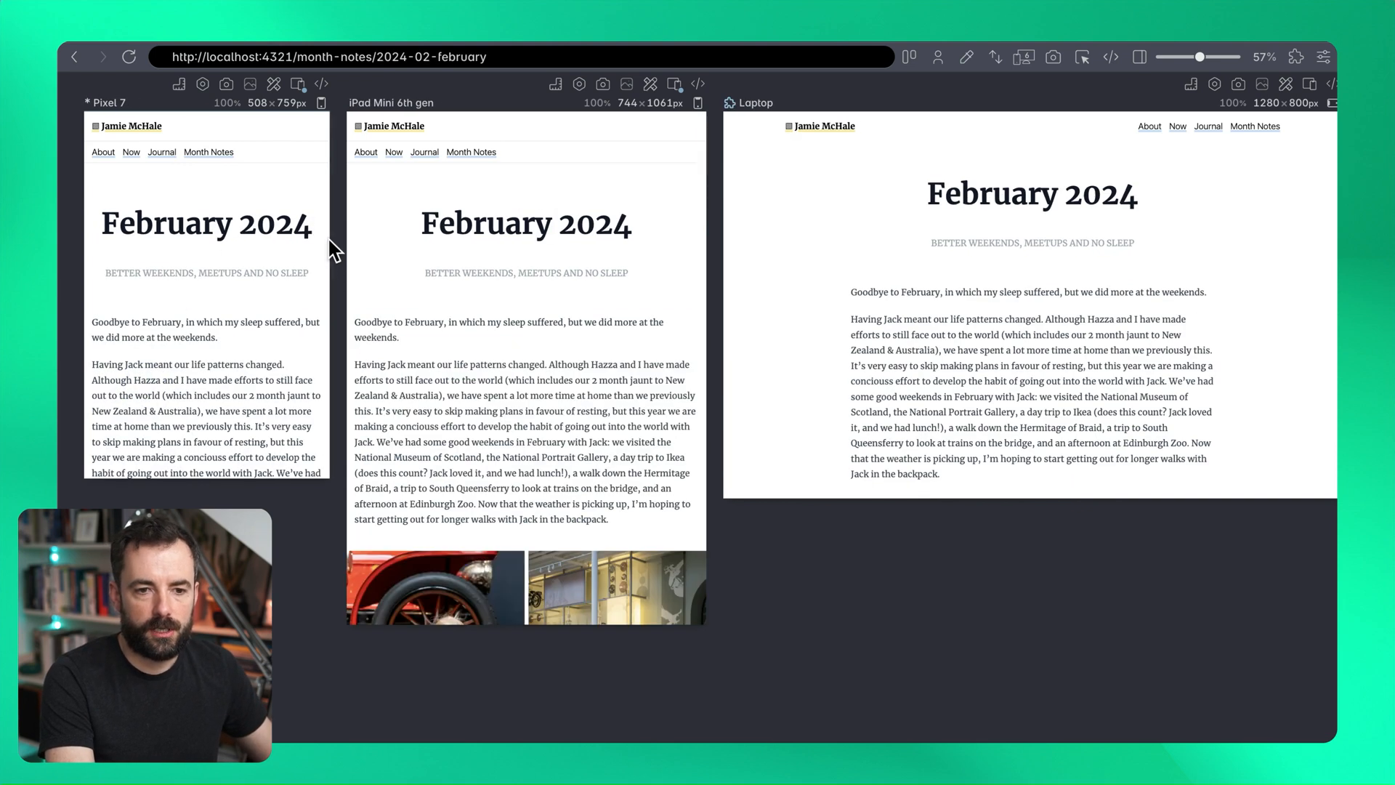
mouse_move(316, 200)
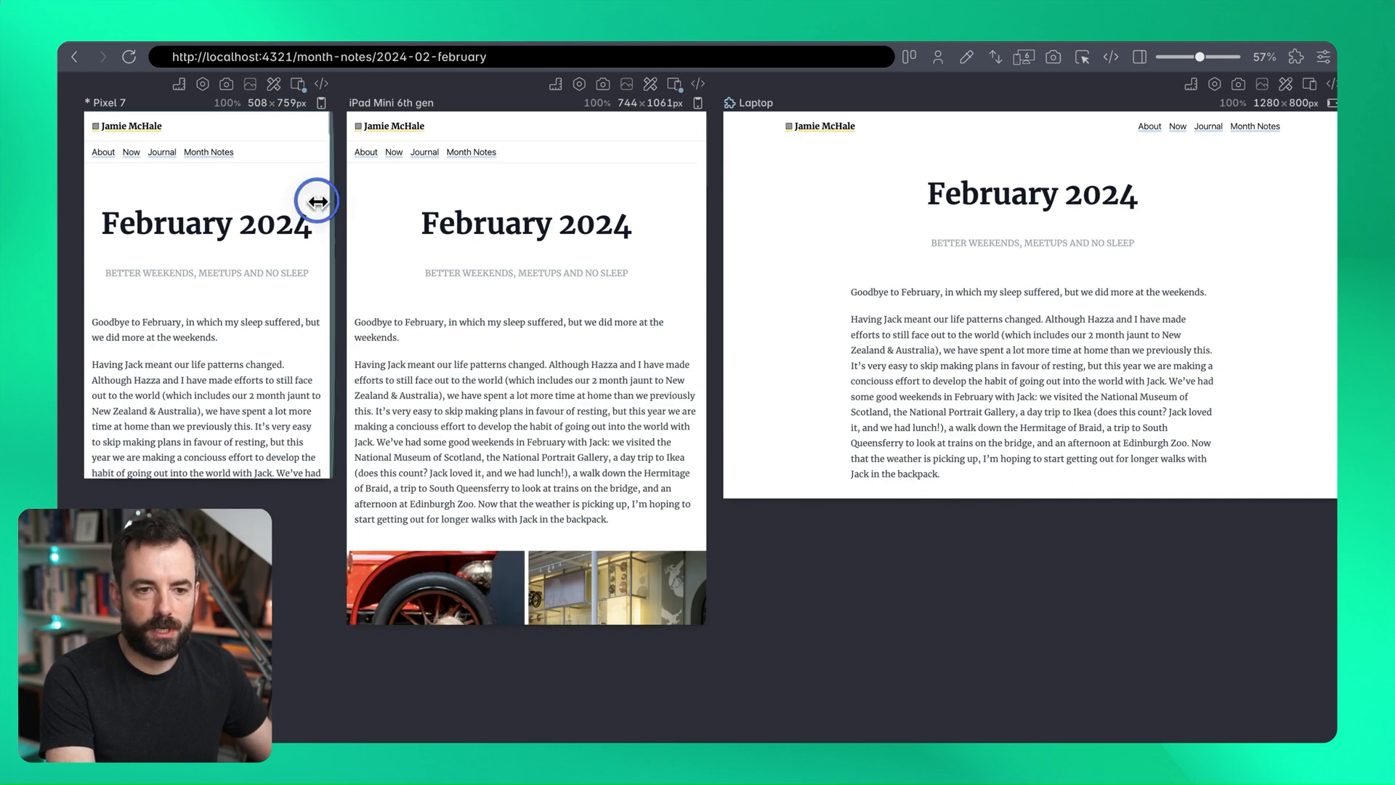
Step: Narrow the Pixel 7 preview to about 304 px until the title wraps
left_click_drag(317, 201, 207, 208)
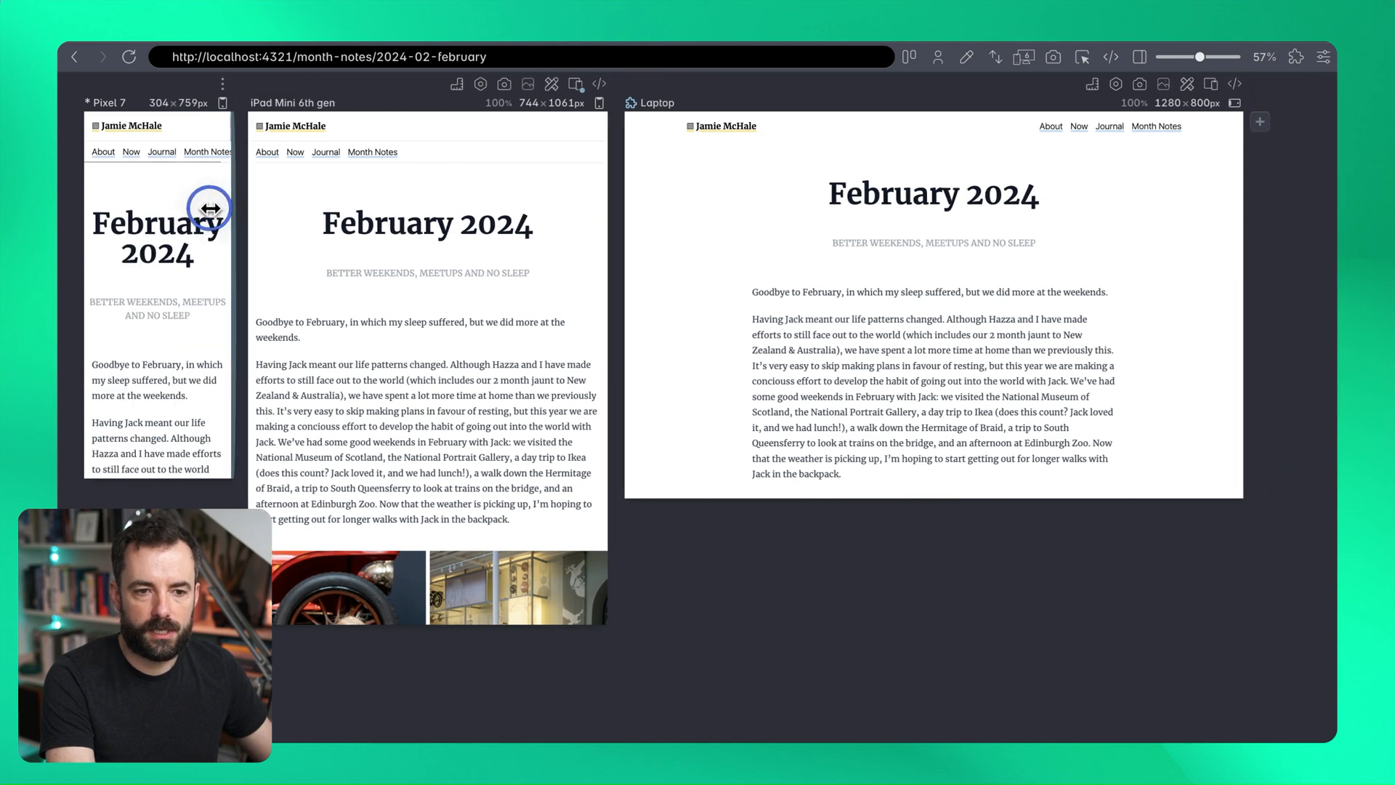
left_click_drag(209, 208, 315, 222)
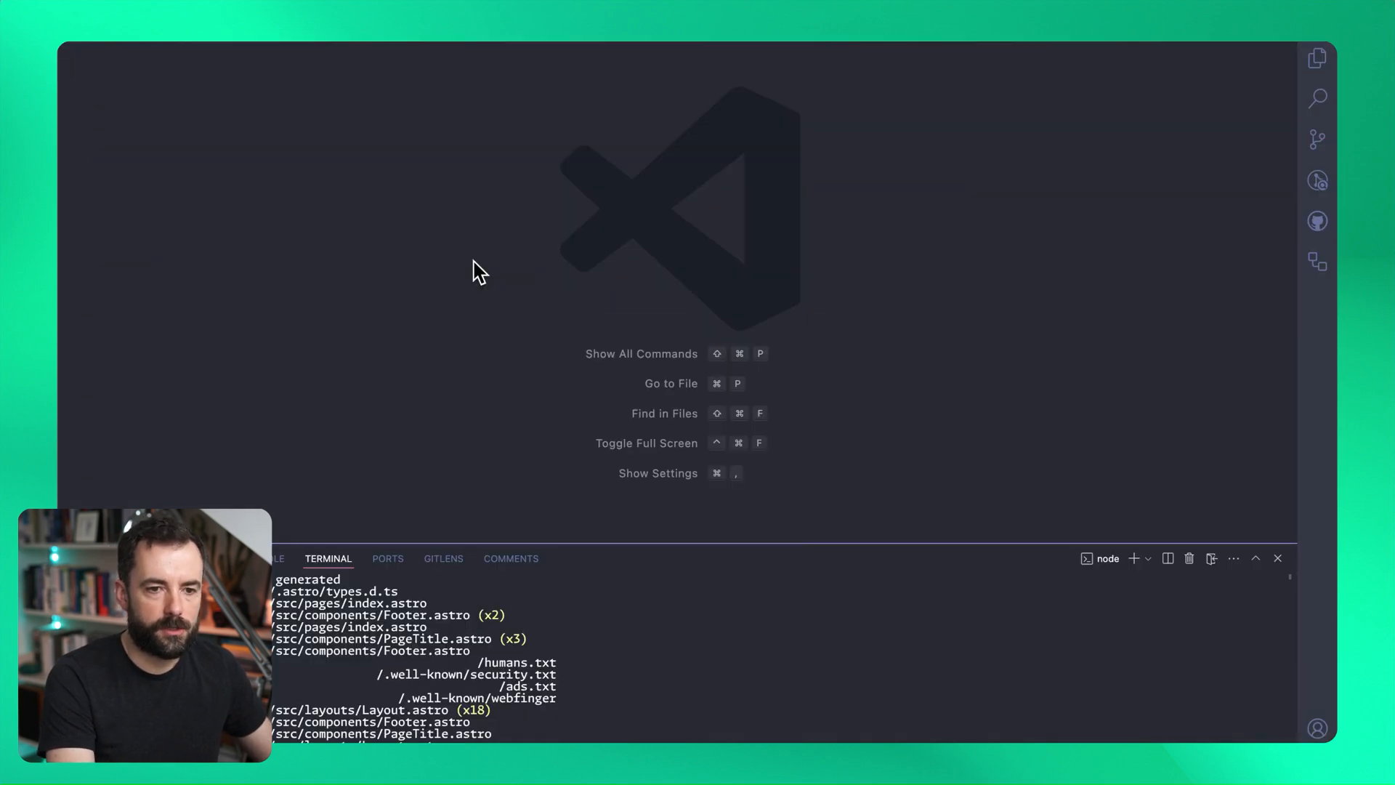
Step: Give the h1 in PageTitle.astro px-2 pt-4 md:pt-12 padding and save
key("cmd+p")
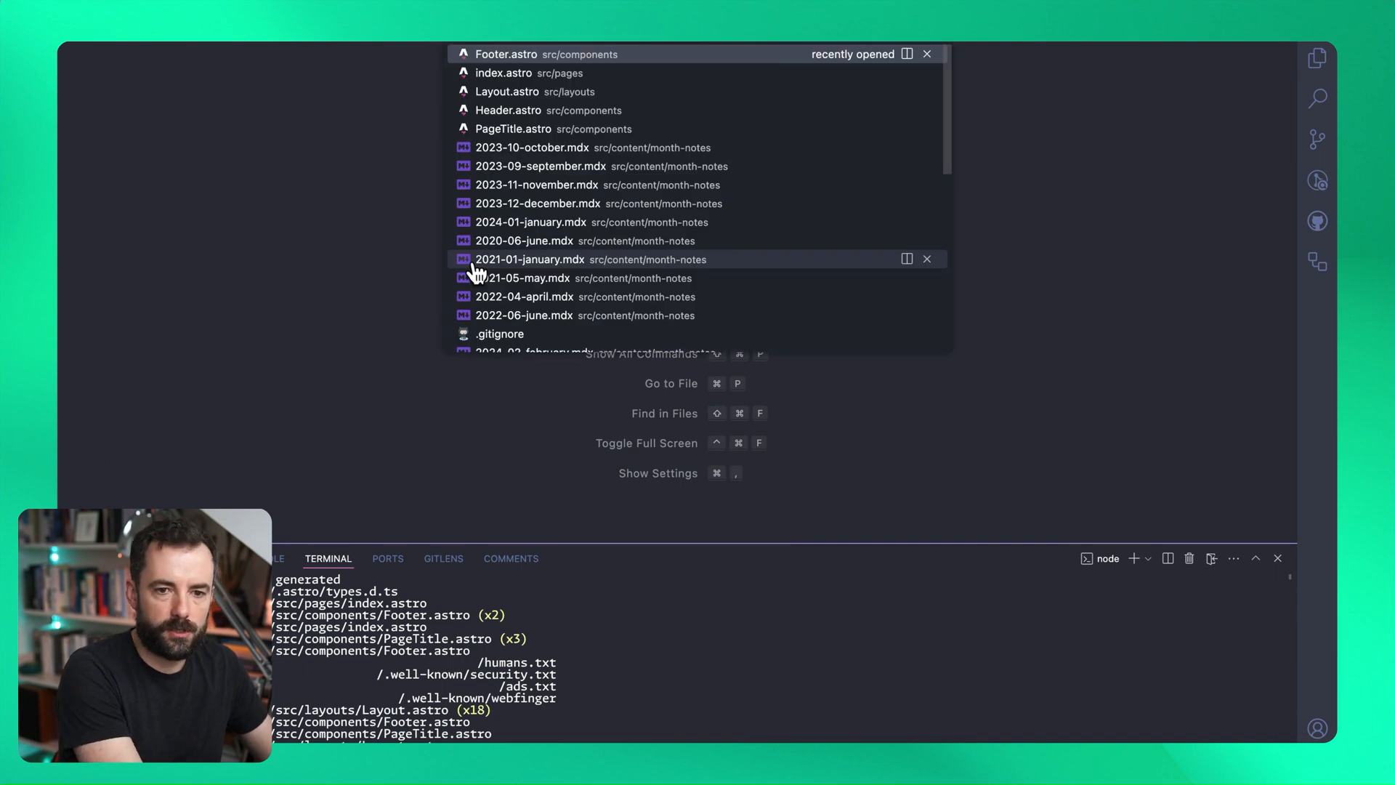
left_click(514, 128)
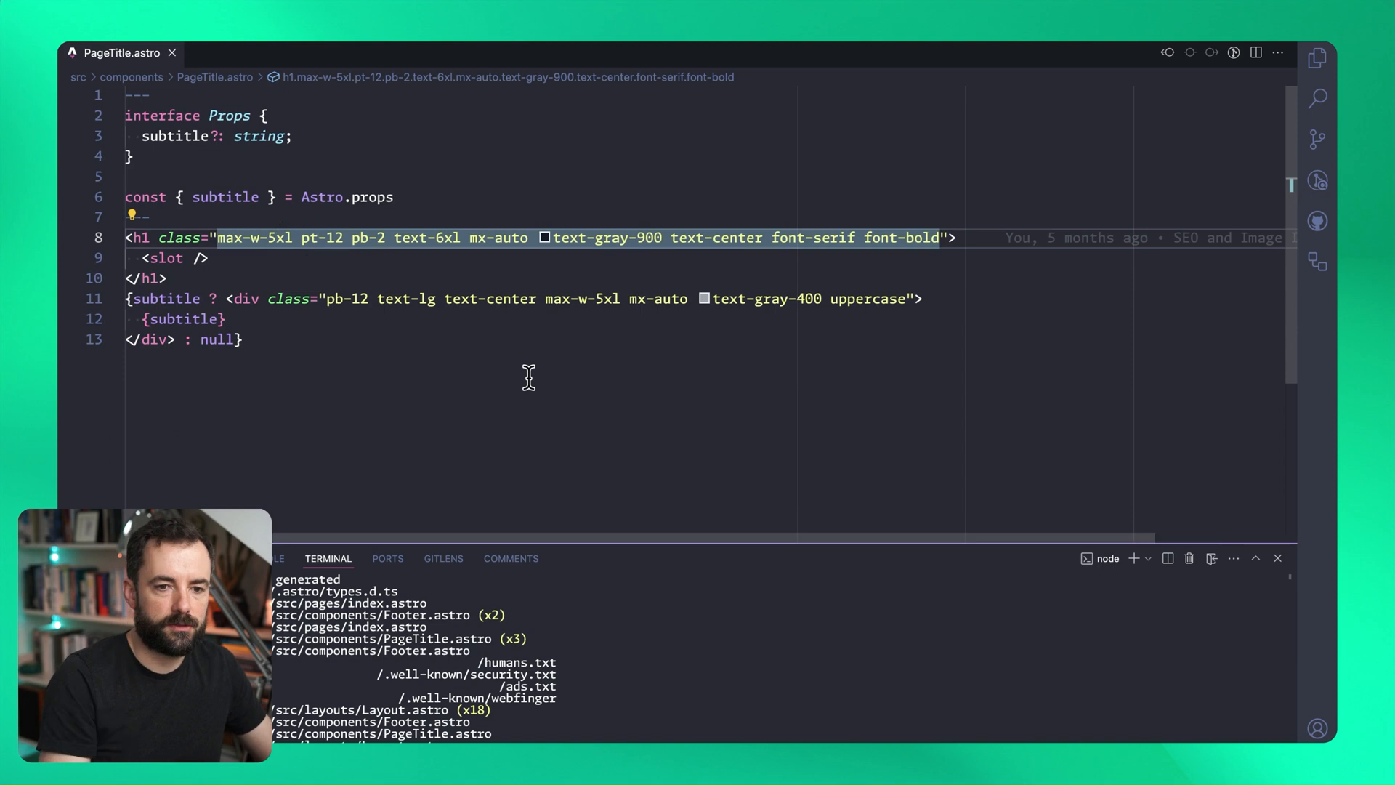
type("md:")
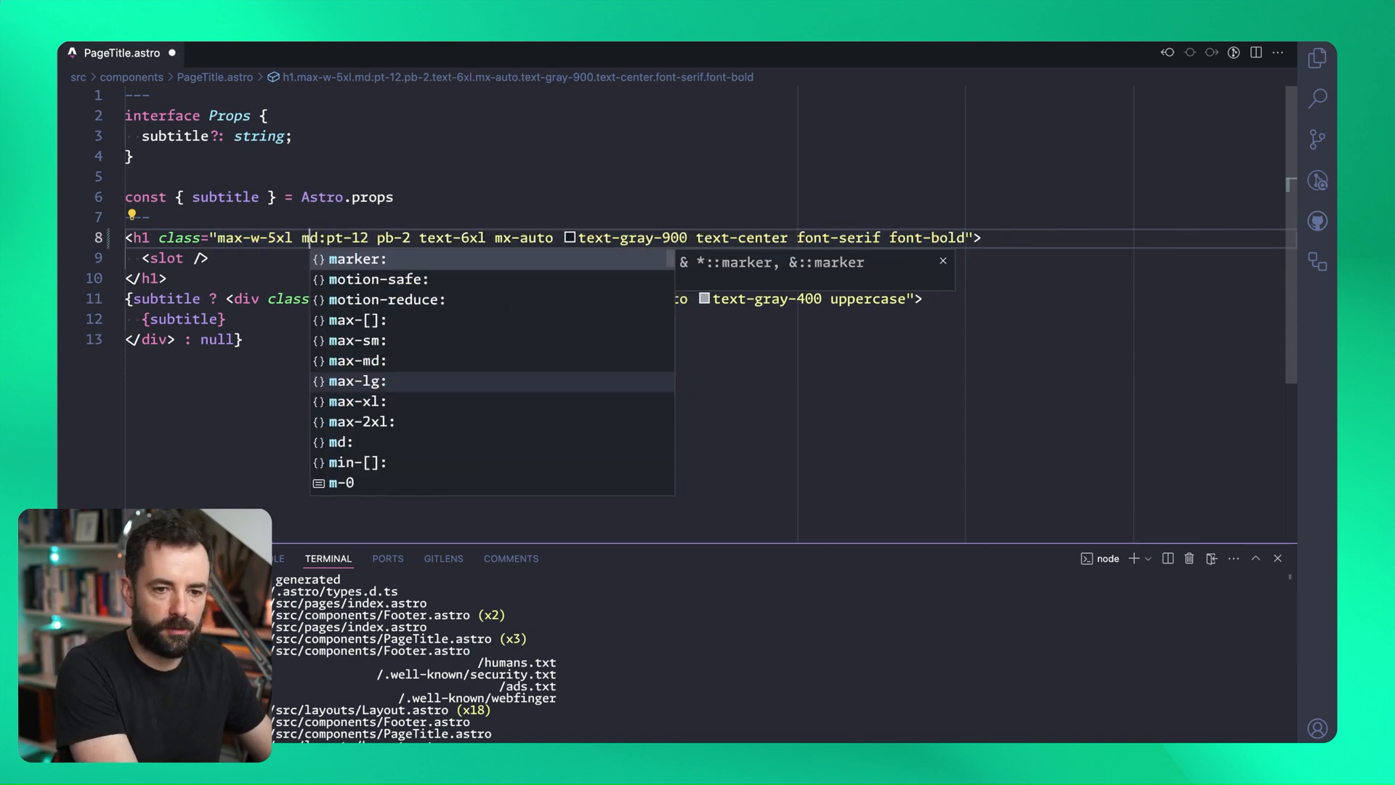
key("Escape")
type(" pt-4")
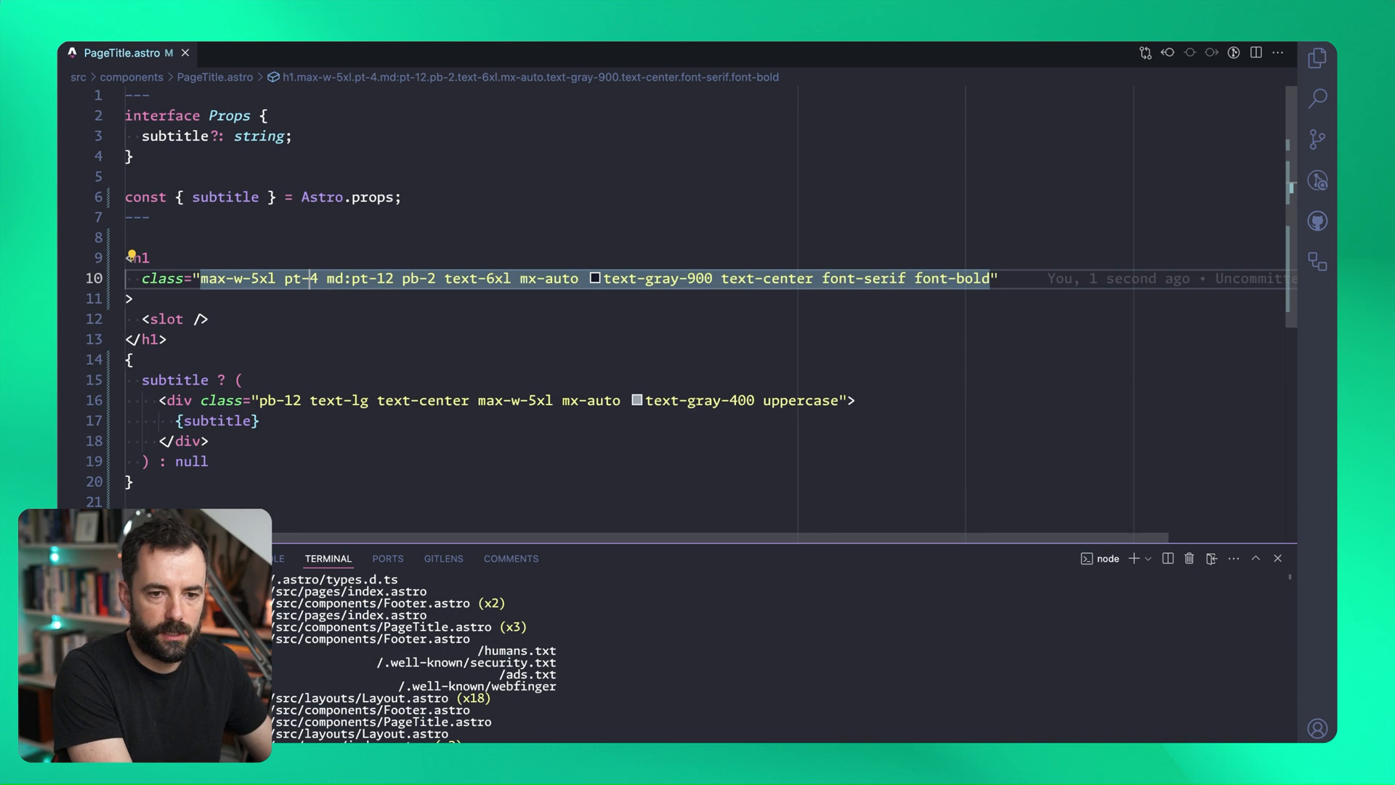
type("px-2")
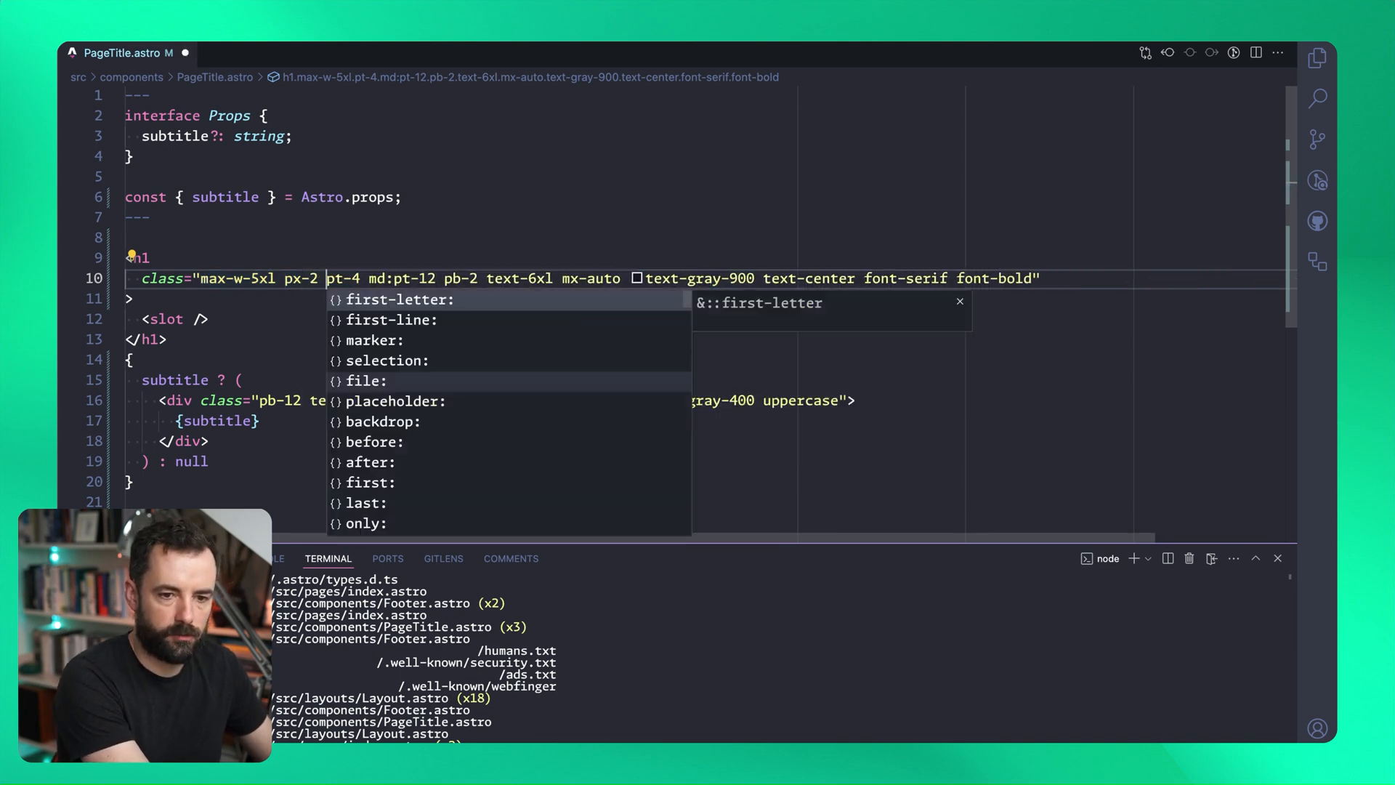
key("Escape")
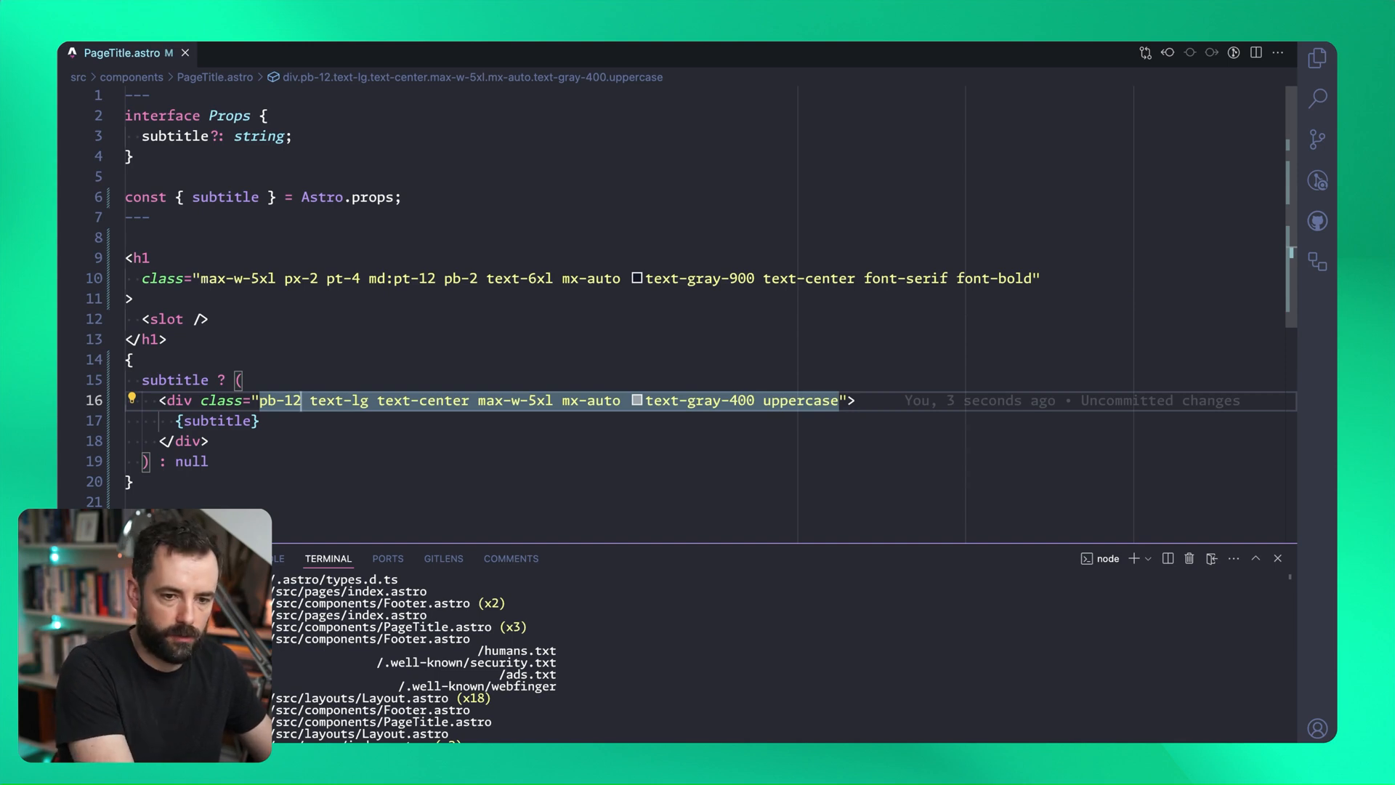
Step: Give the subtitle div pb-4 md:pb-12 padding
type("md:")
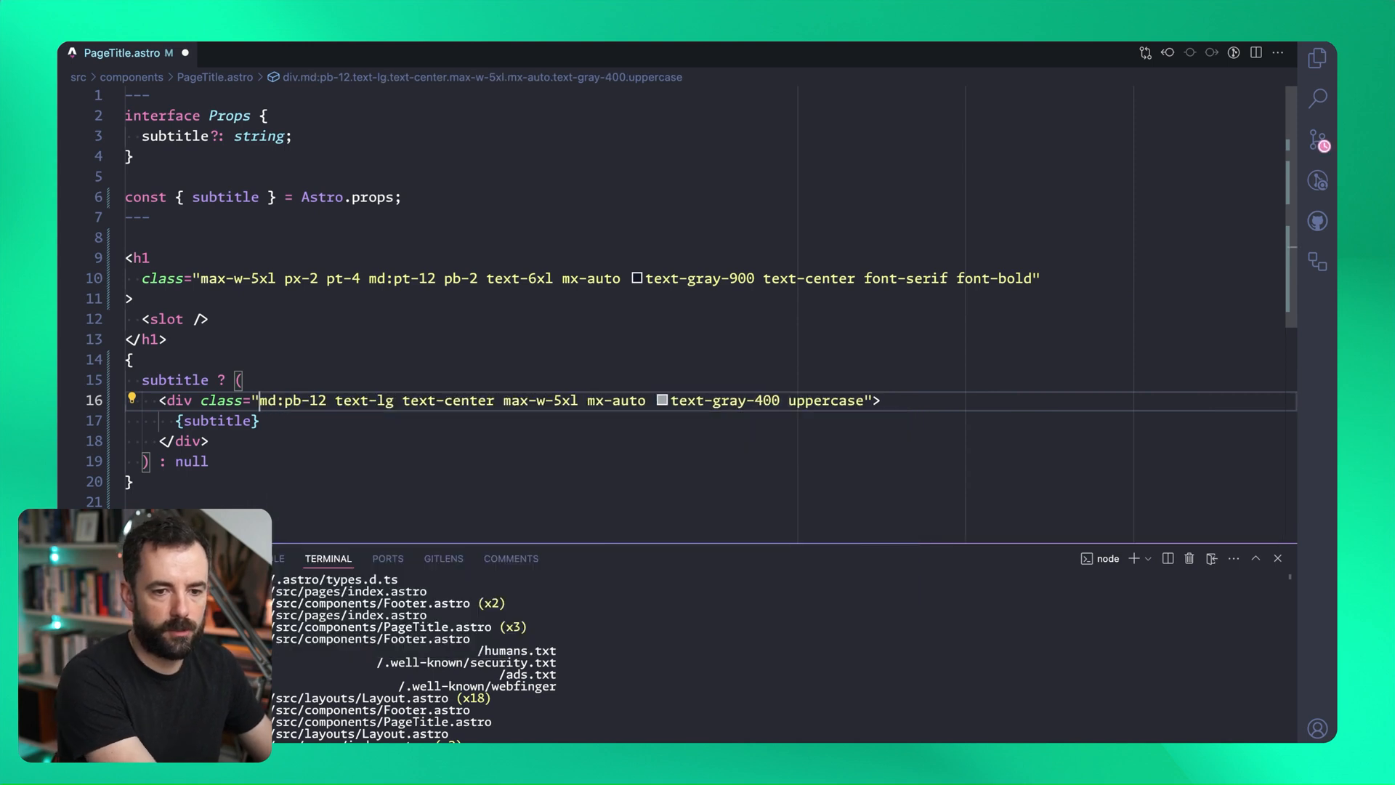
type("pb-4")
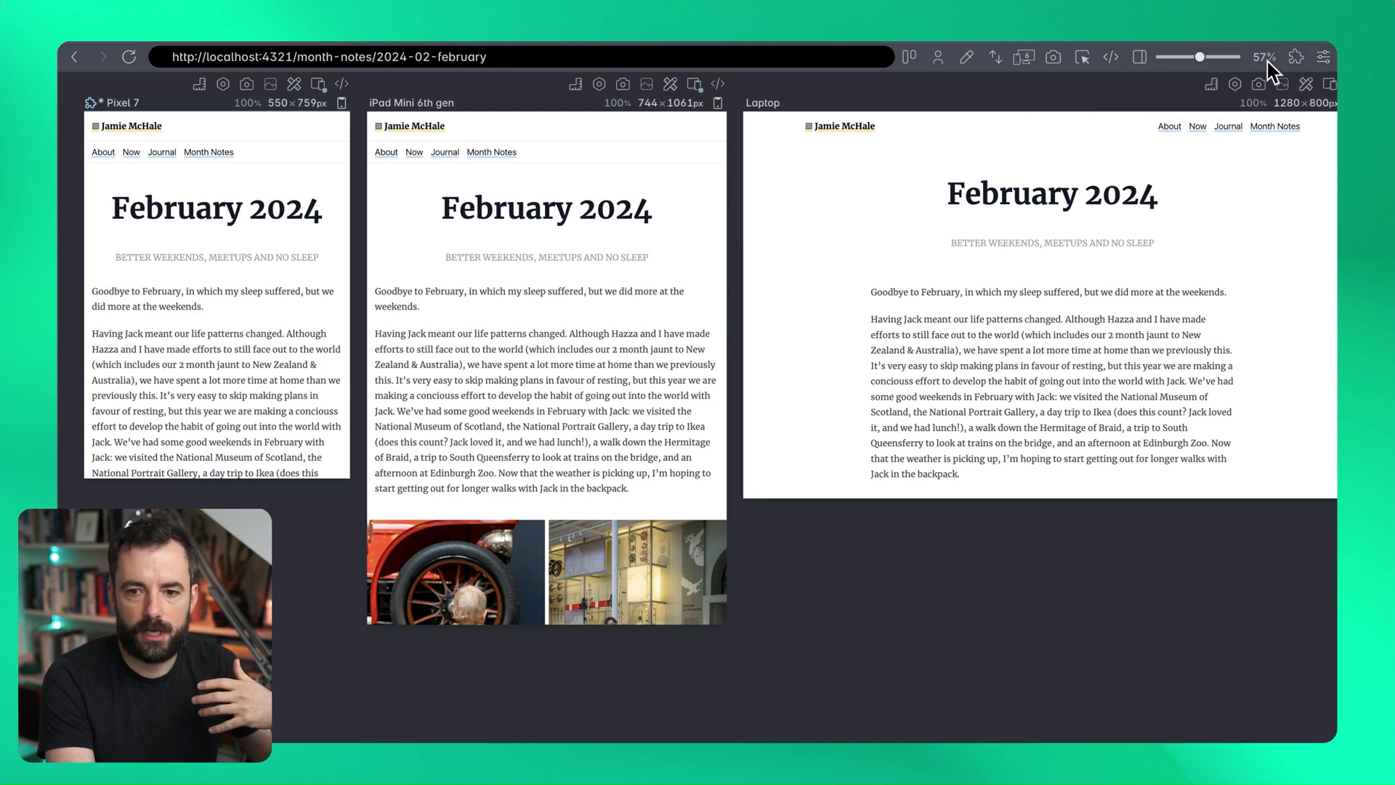
Step: Enable the Show ARIA attributes overlay from Debug tools and scroll the previews
left_click(1325, 57)
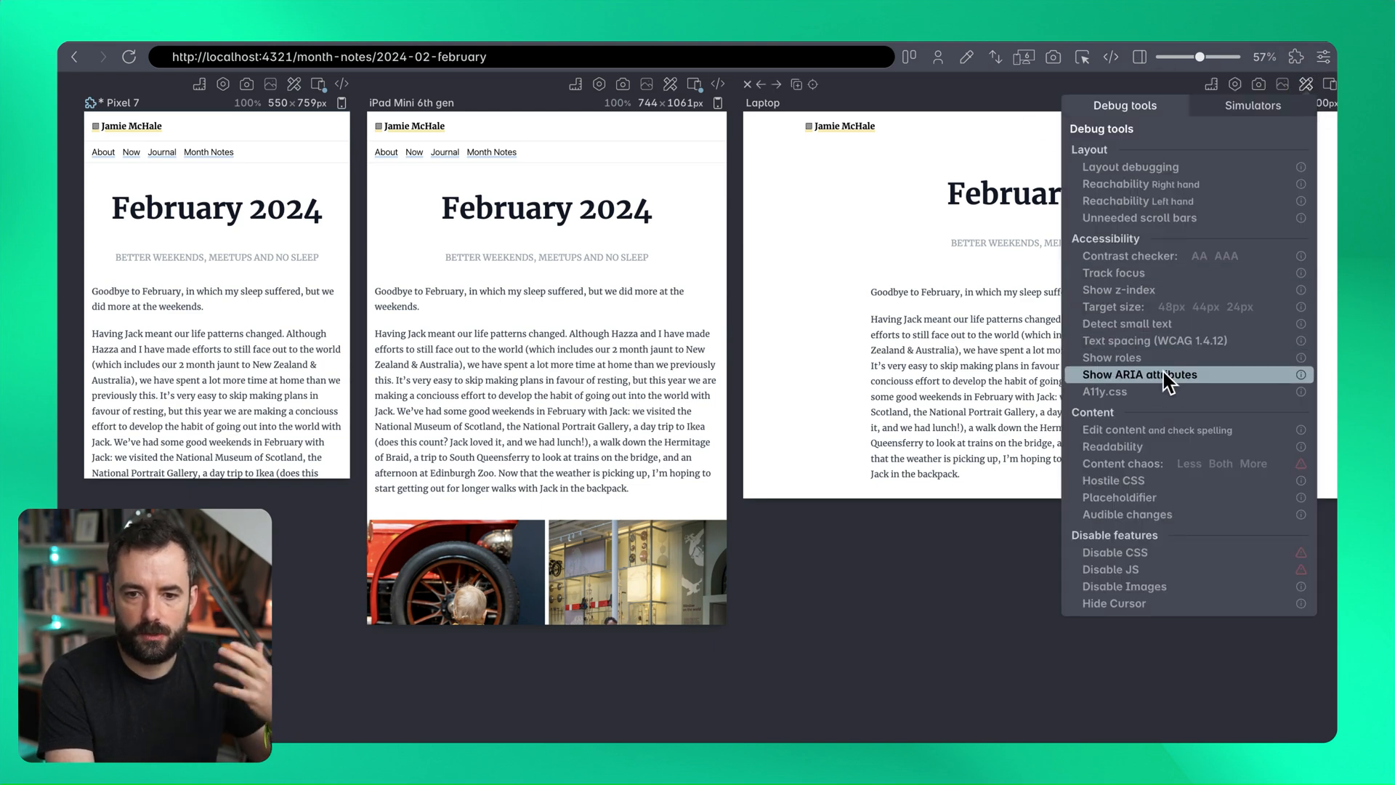
left_click(1143, 374)
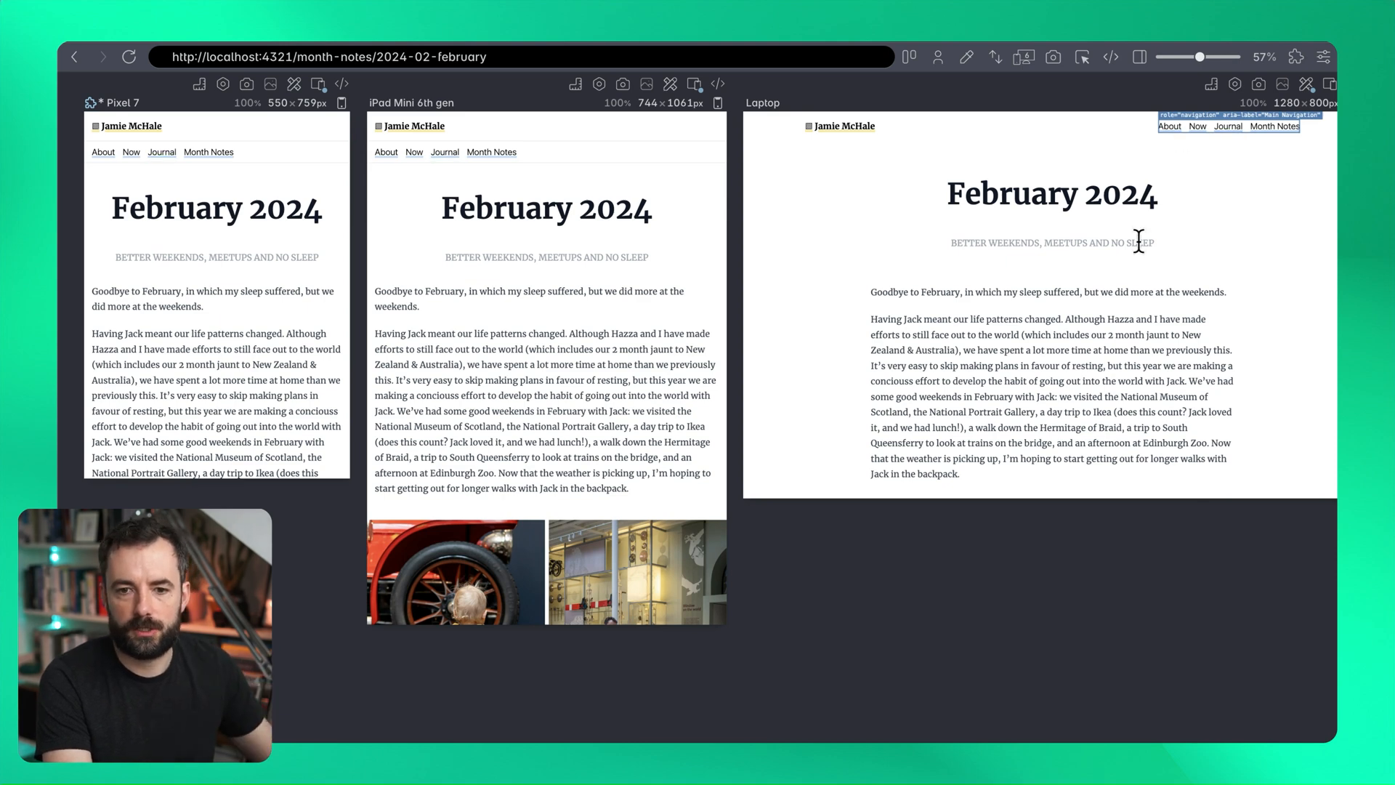
scroll("down", 3)
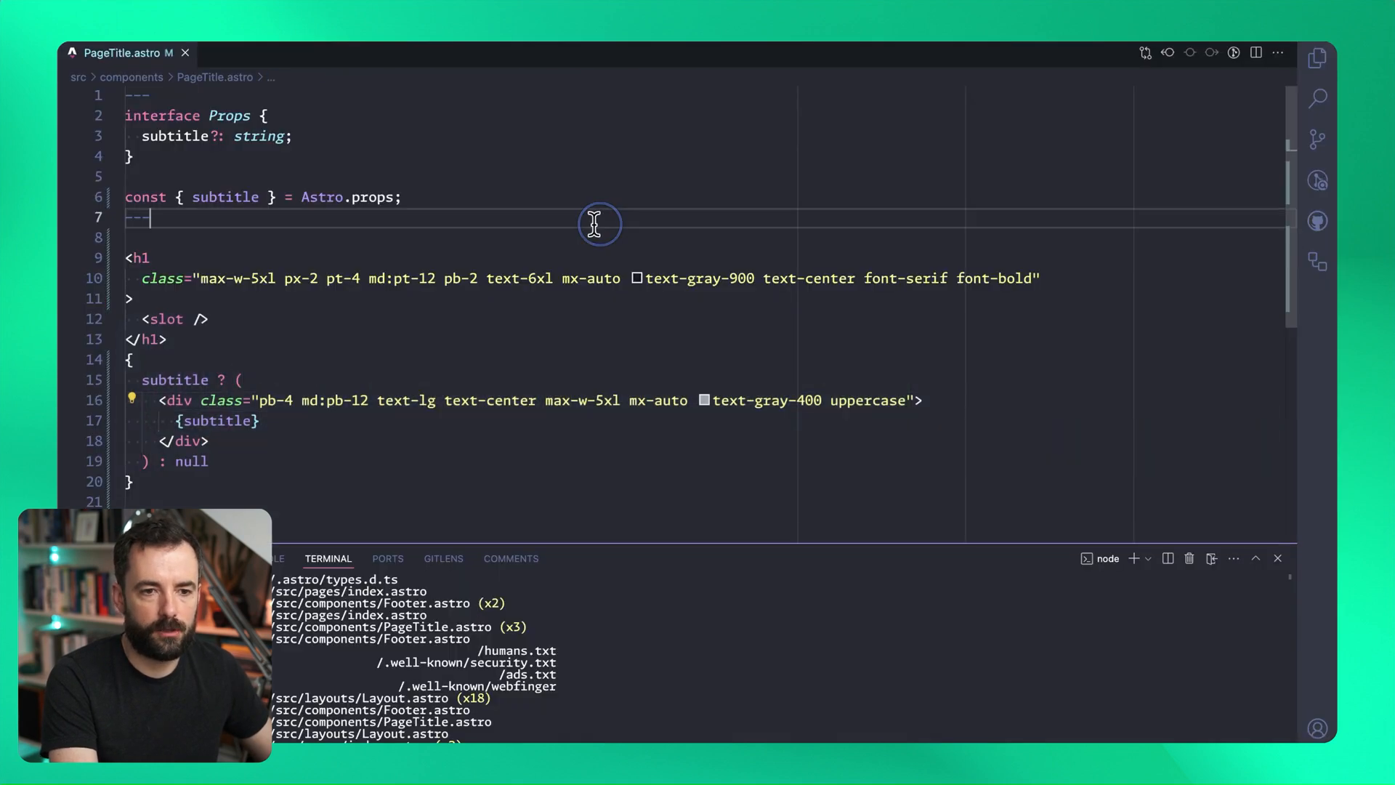
Step: Add role="navigation" and aria-label="Social navigation" to the footer in Footer.astro
key("cmd+p")
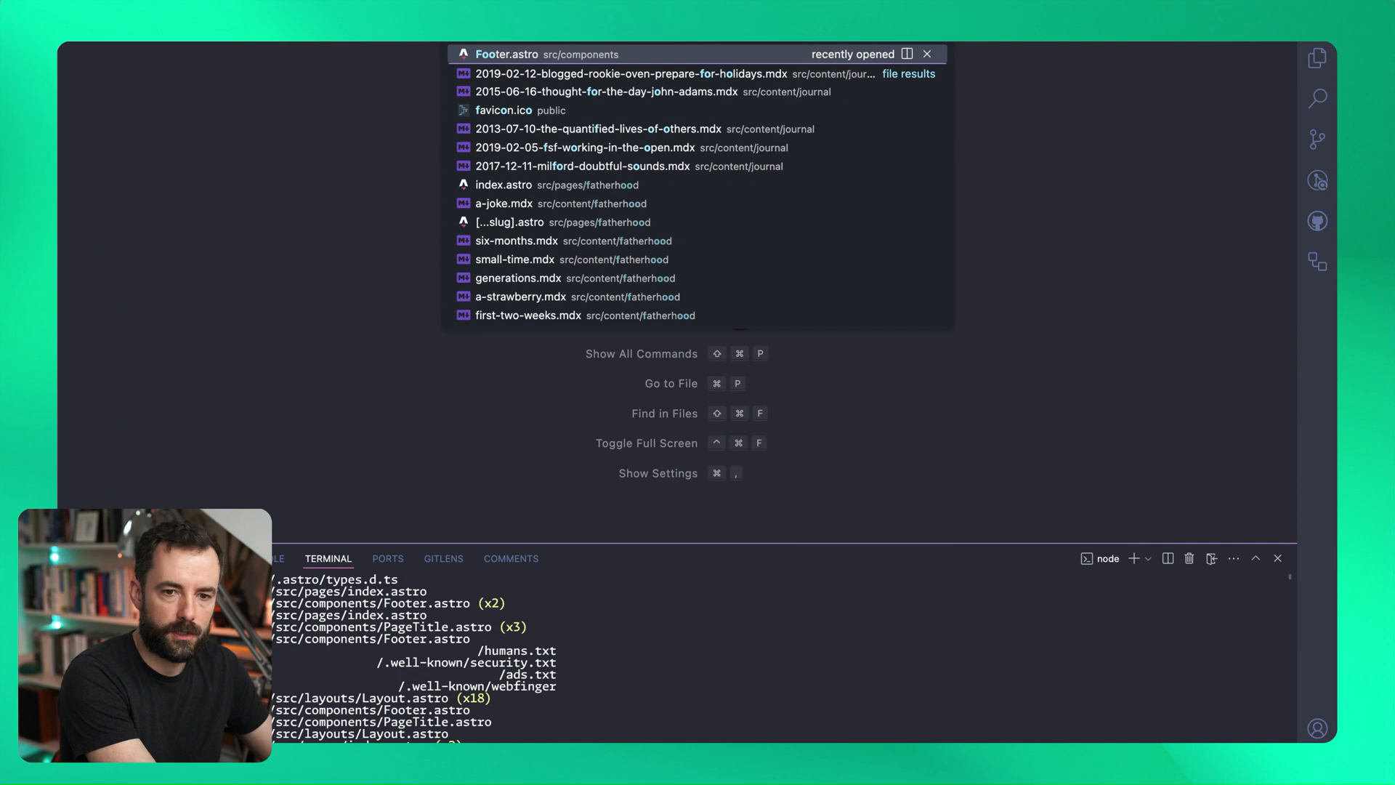
left_click(506, 54)
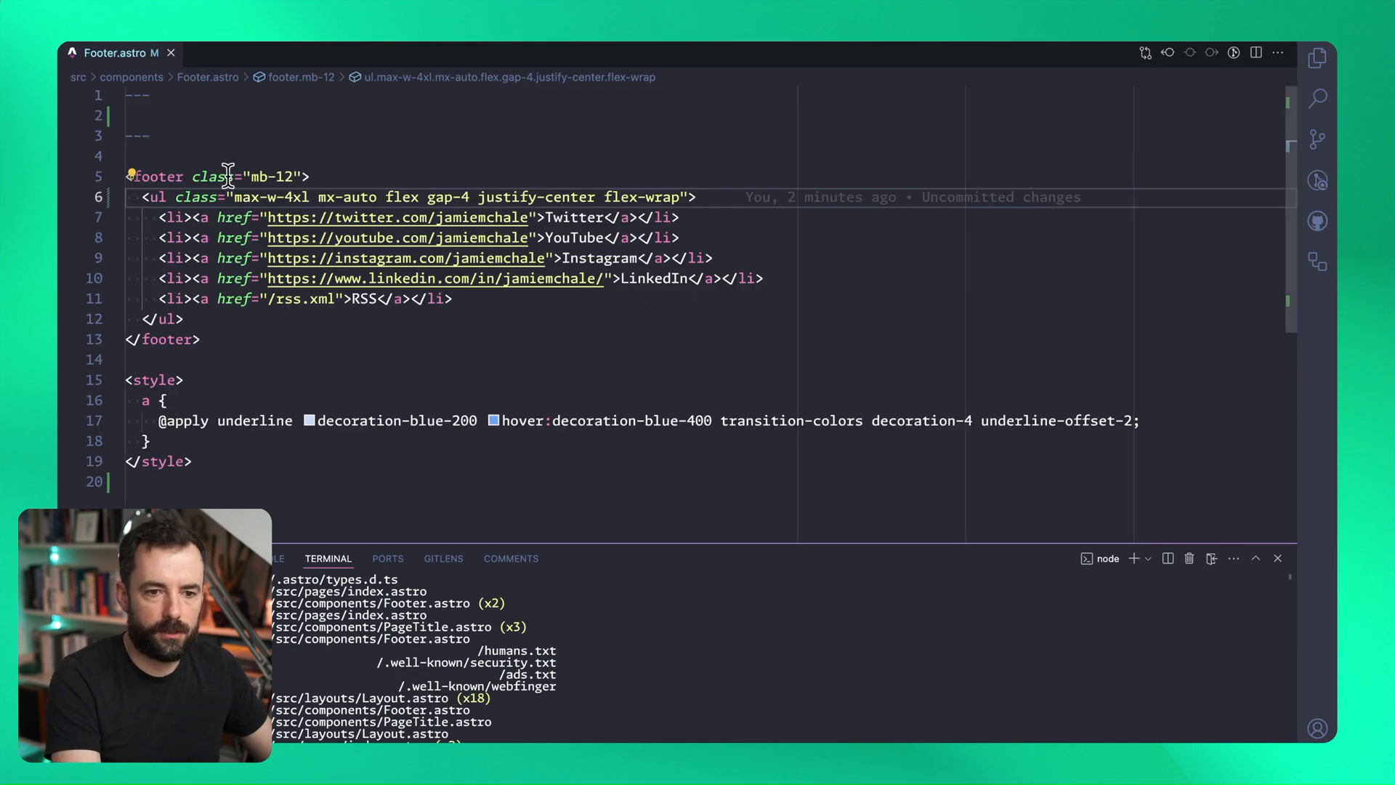
type("role=\"\"")
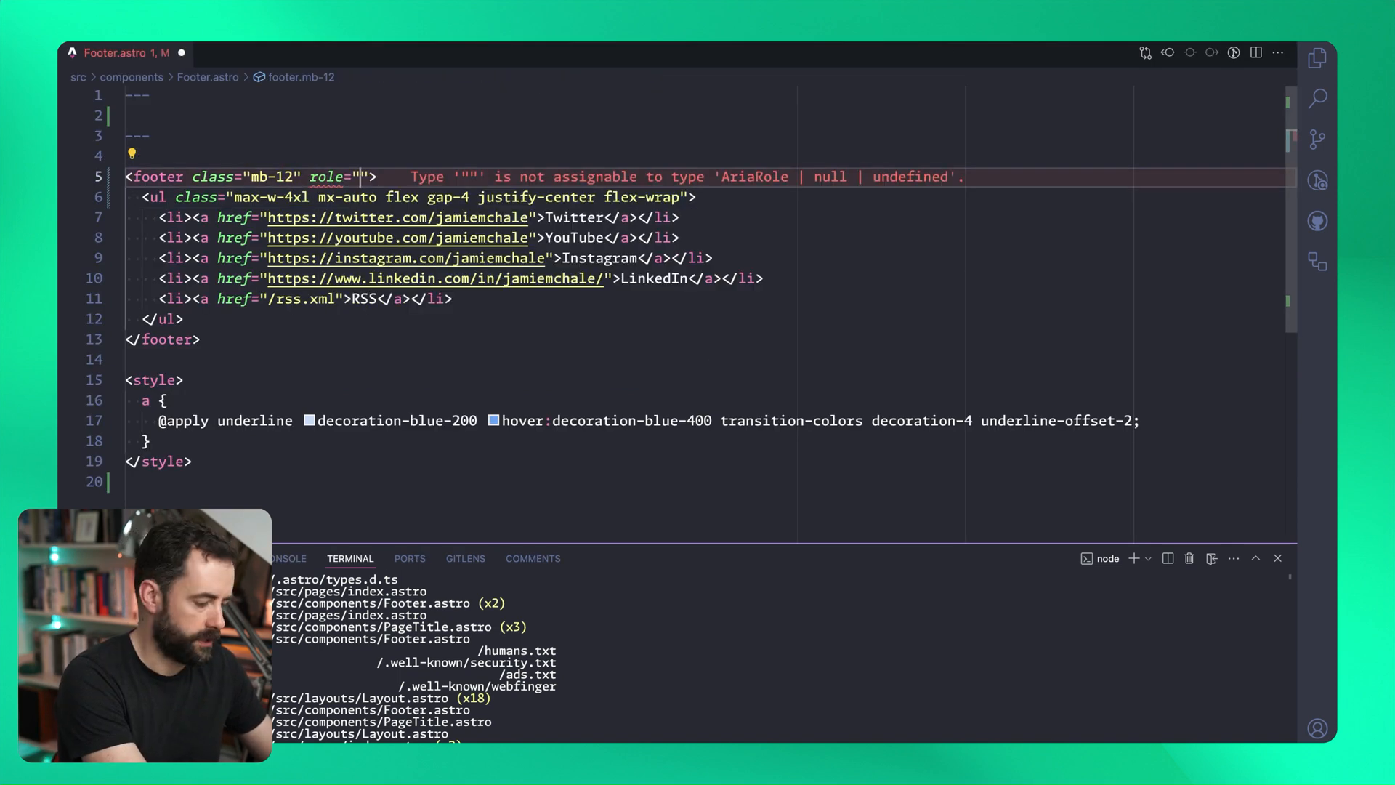
type("navigation")
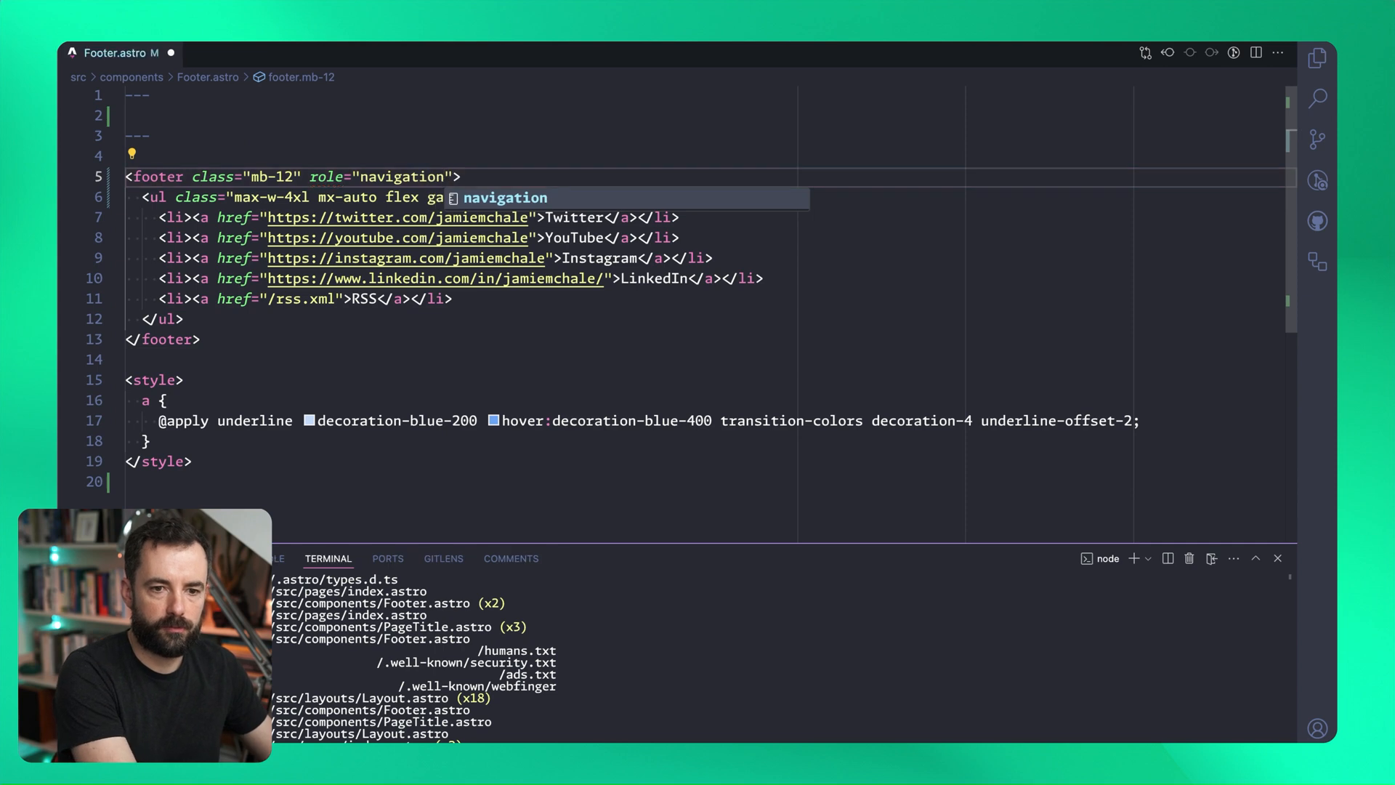
type("aria-label=\"\"")
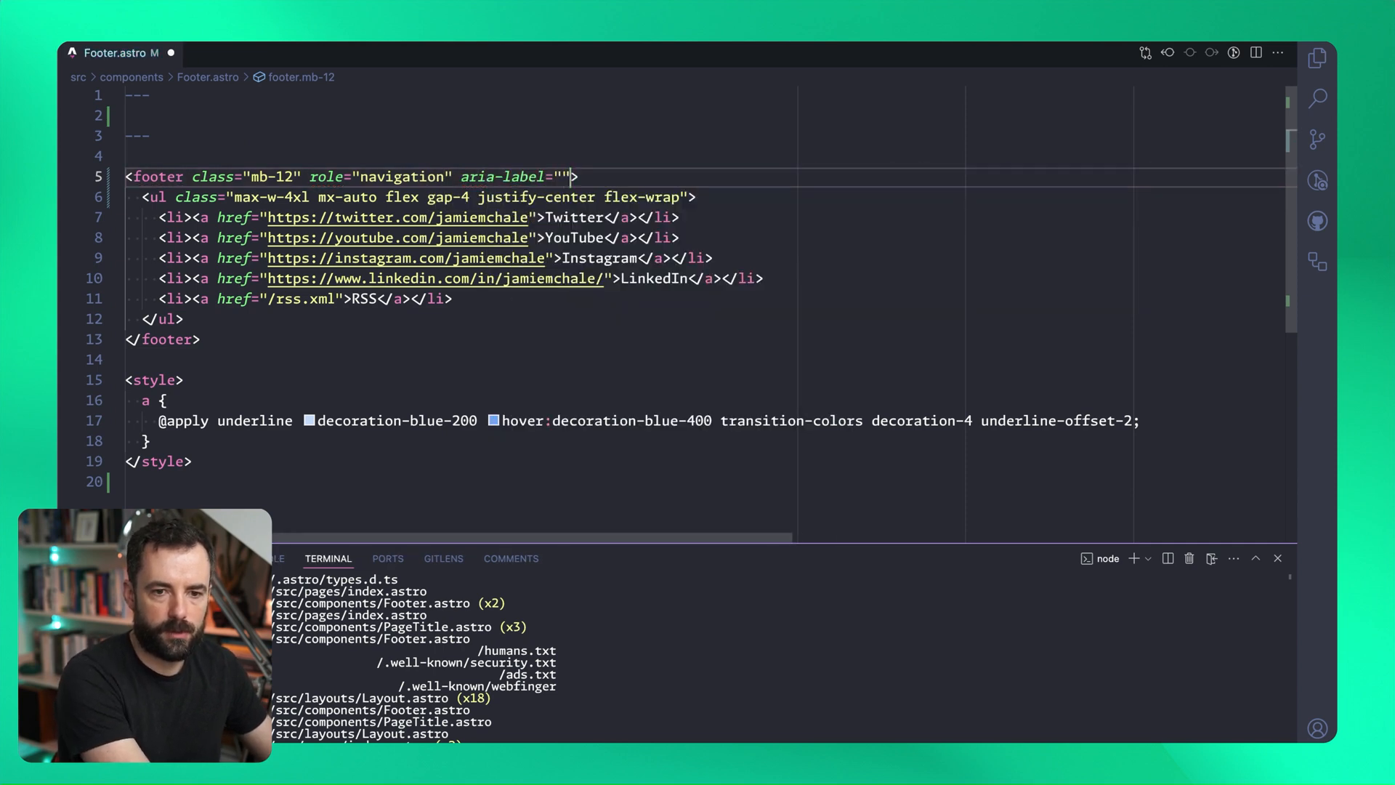
type("Socia;")
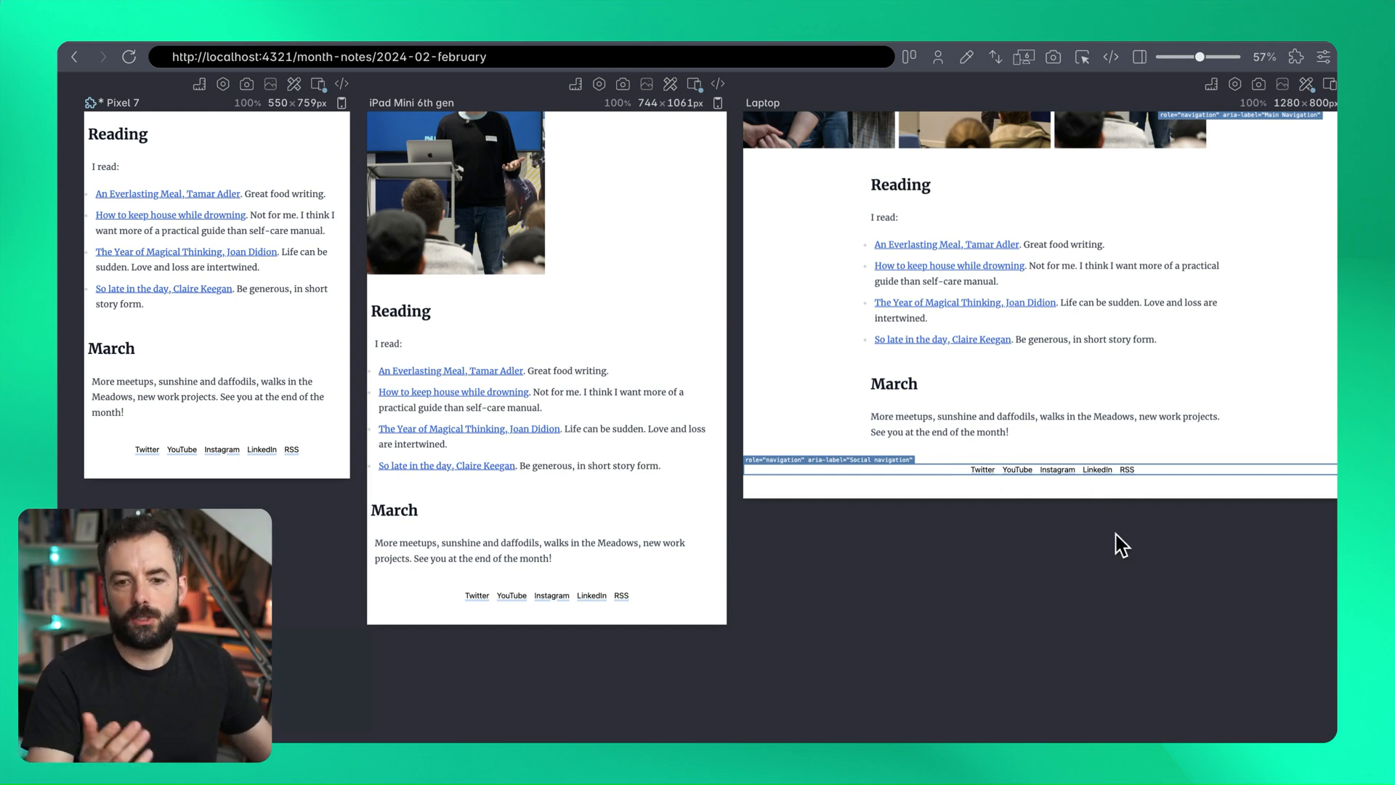
mouse_move(1174, 78)
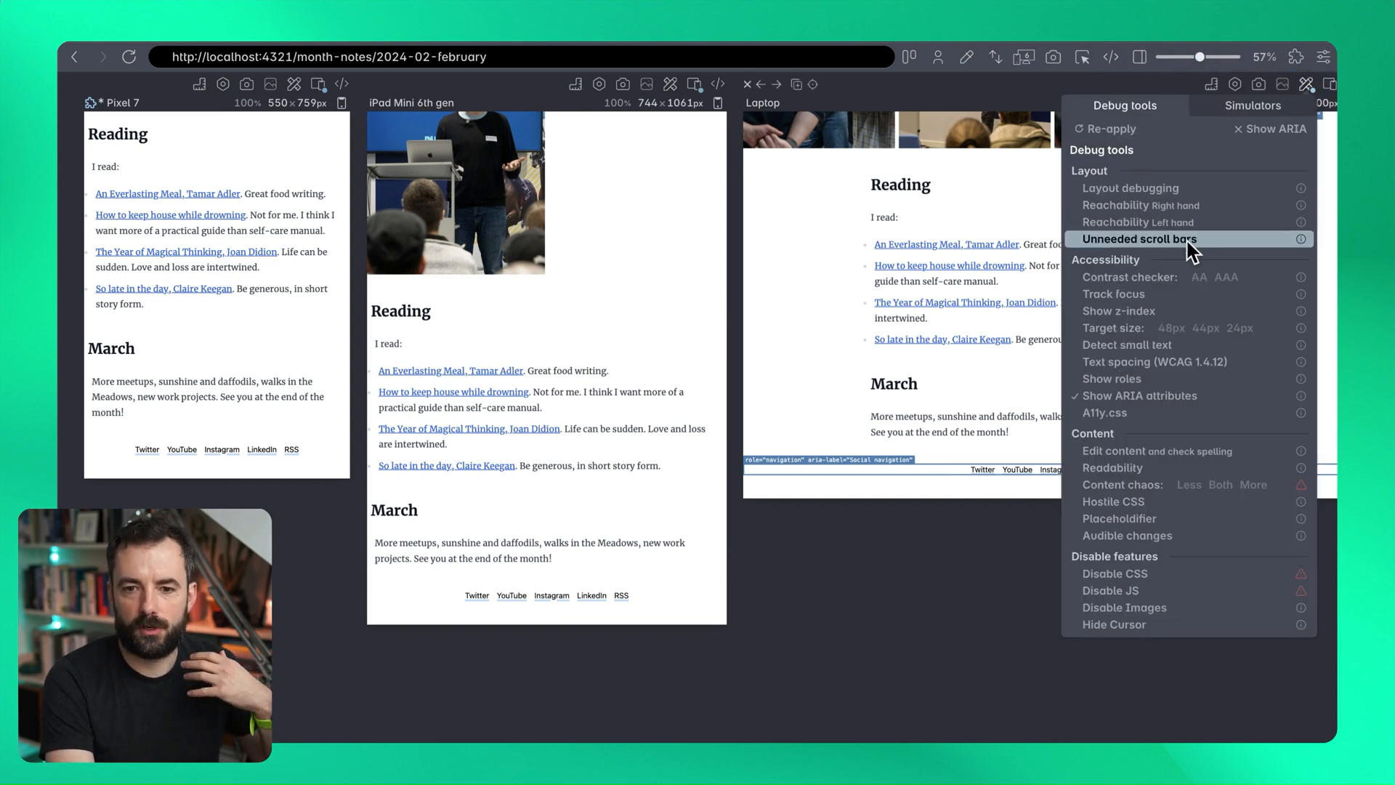
mouse_move(1168, 294)
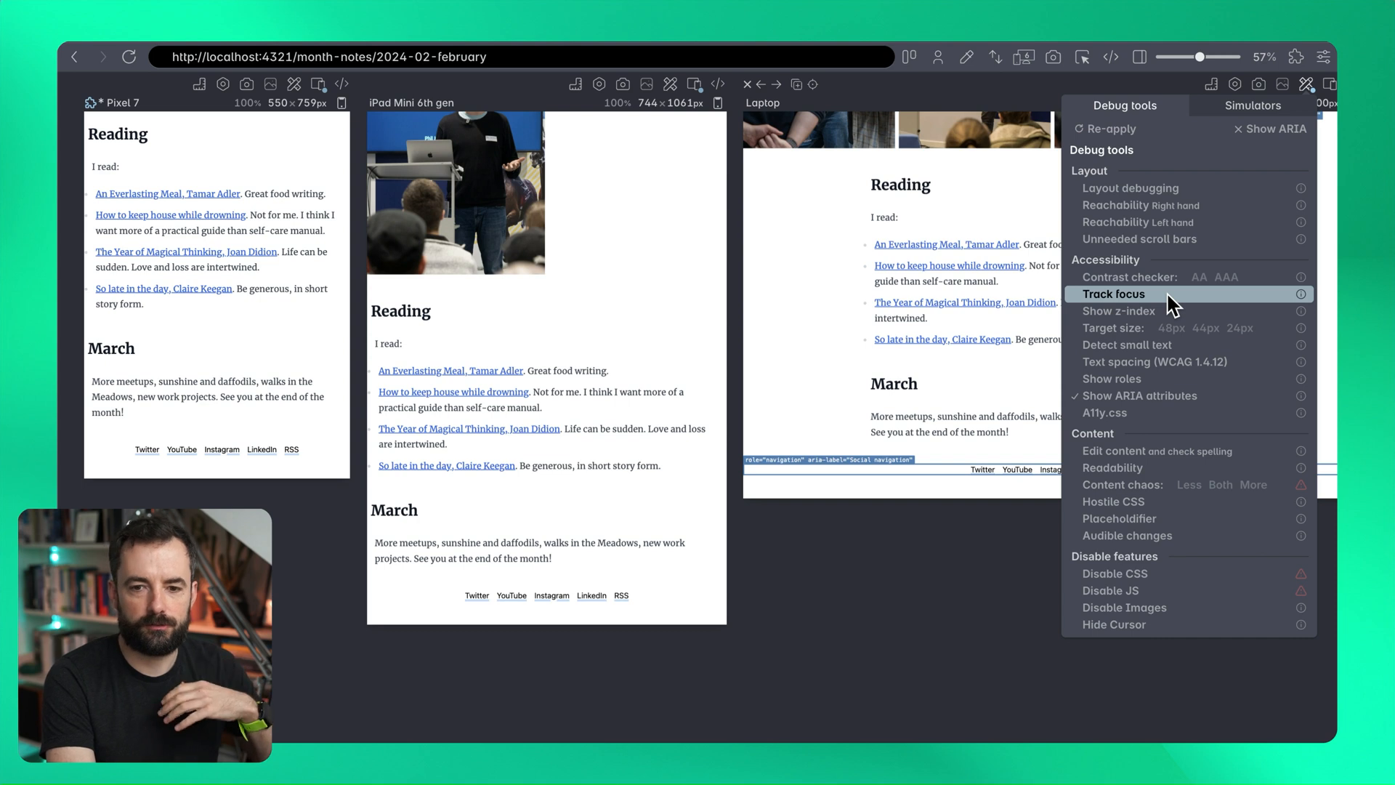
mouse_move(1171, 327)
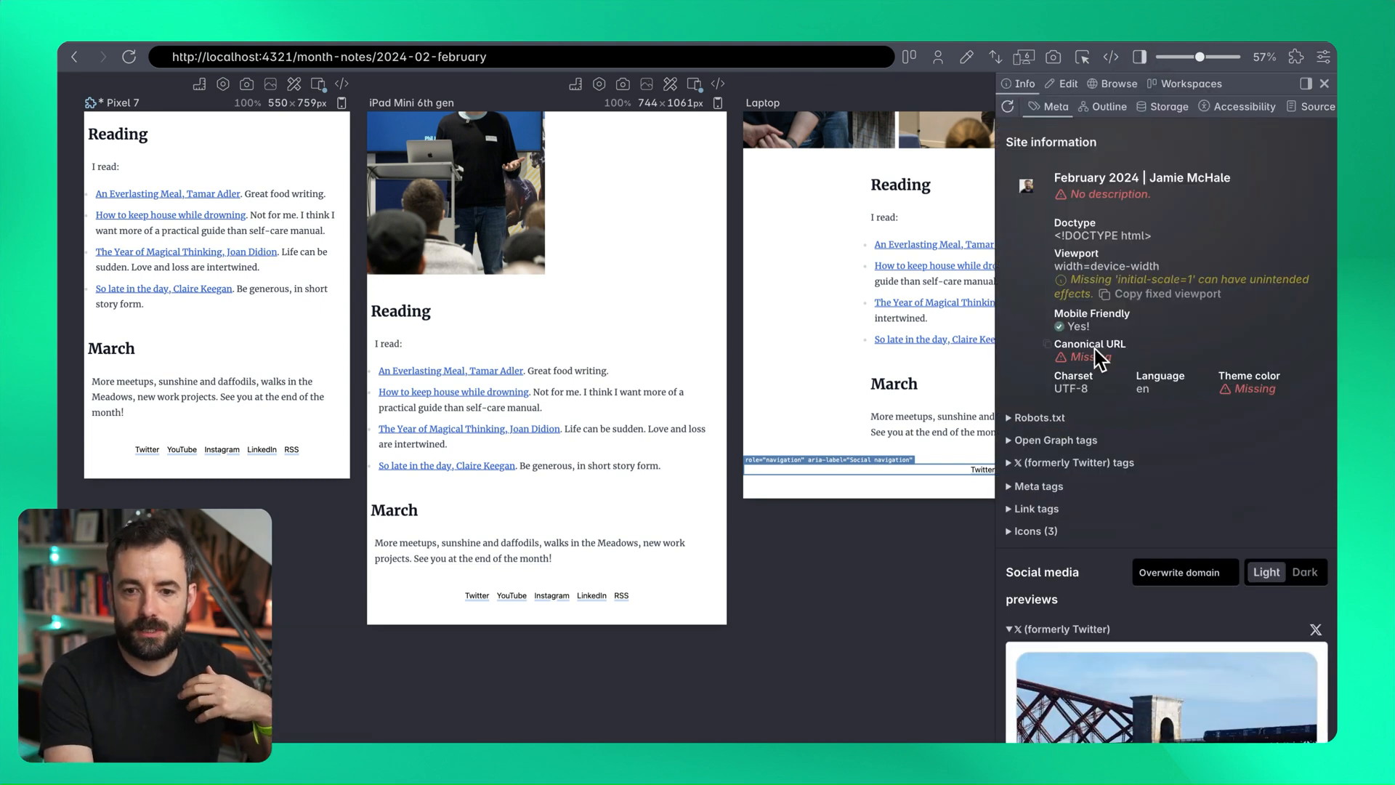
mouse_move(1060, 201)
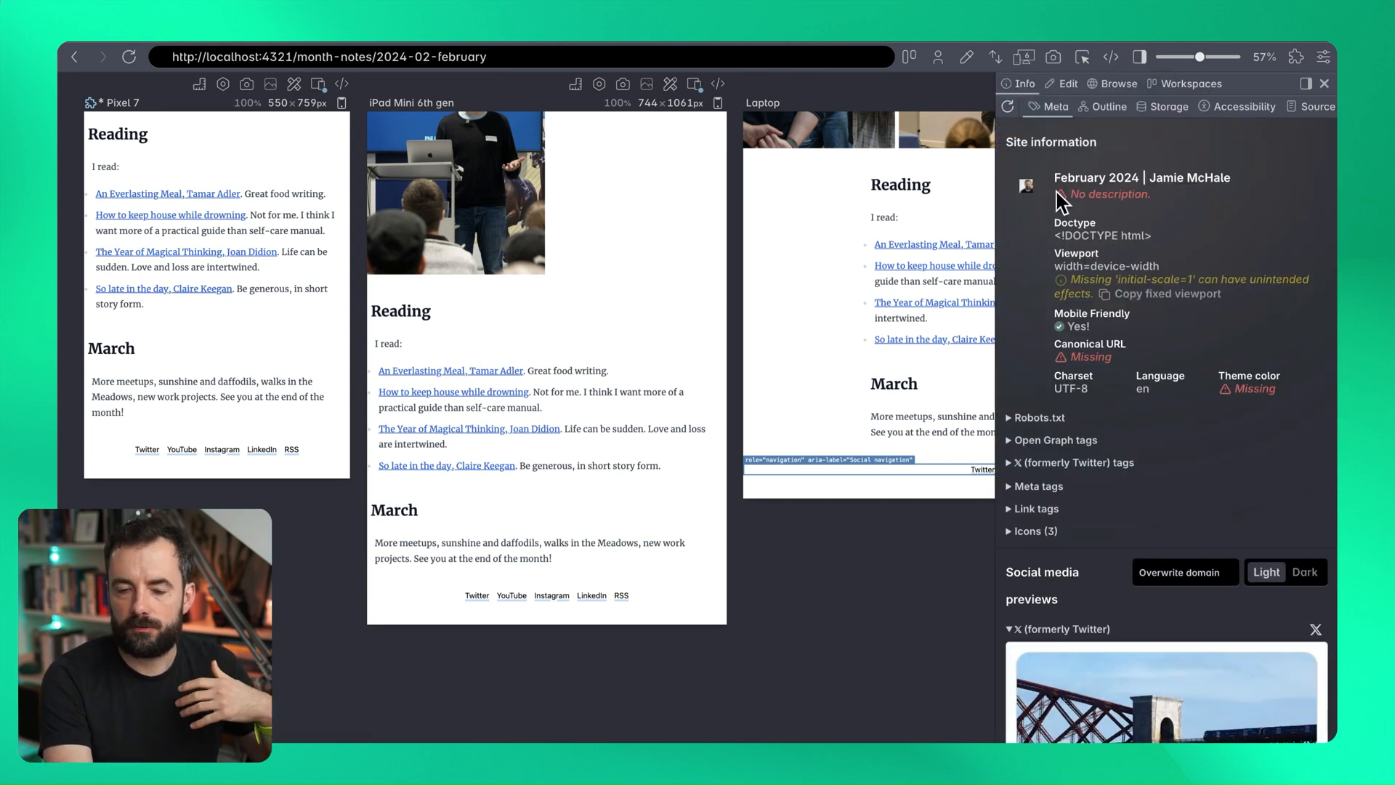
scroll("down", 3)
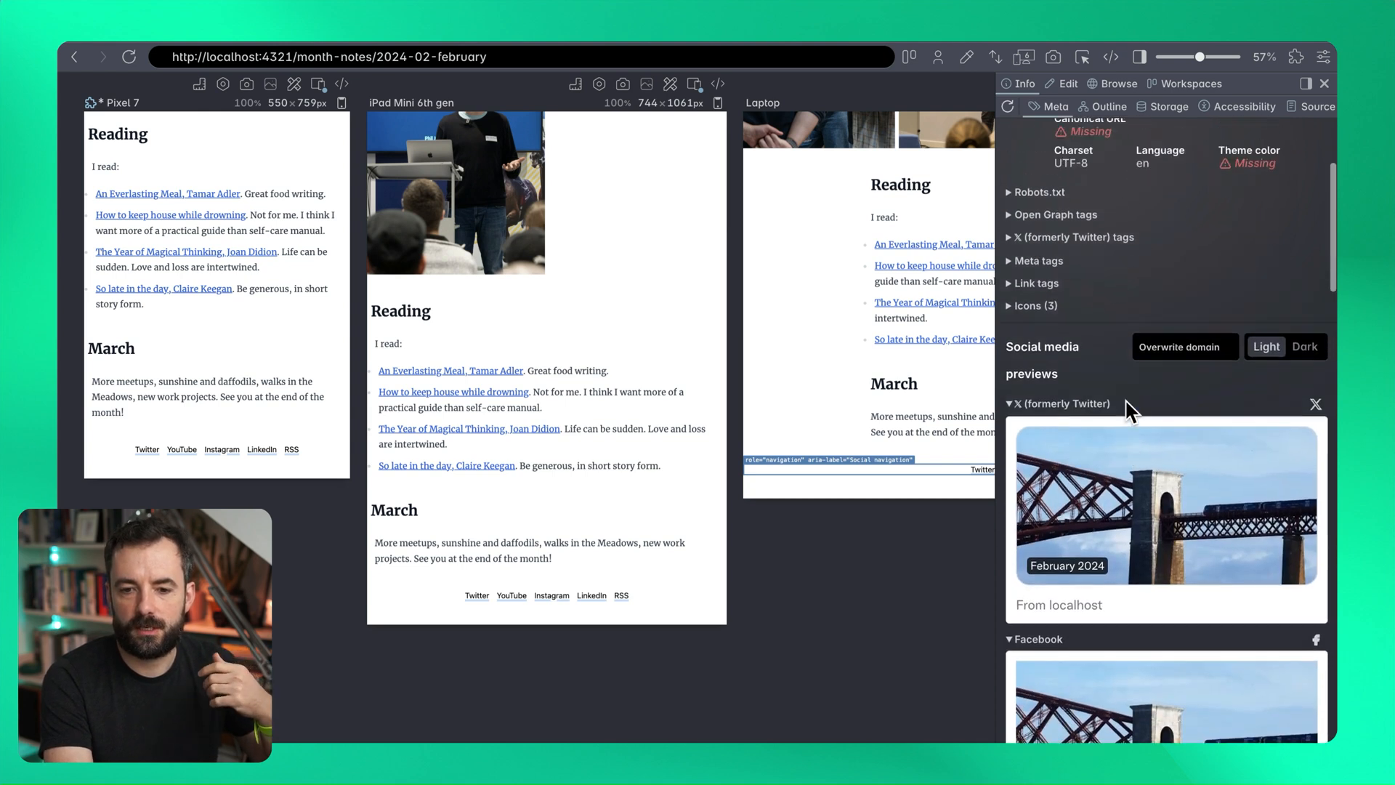
scroll("down", 3)
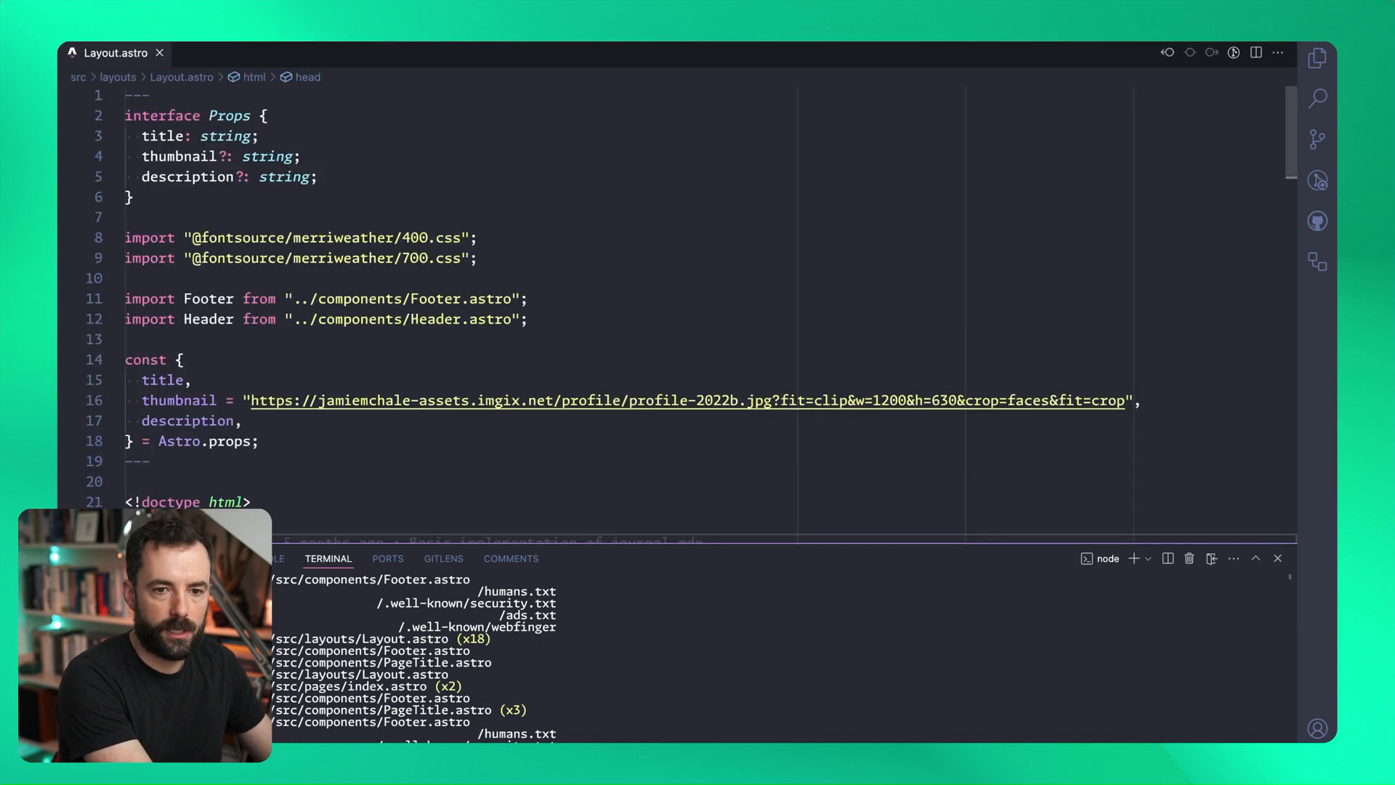
Step: Append ", initial-scale=1" to the viewport meta content in Layout.astro
scroll("down", 3)
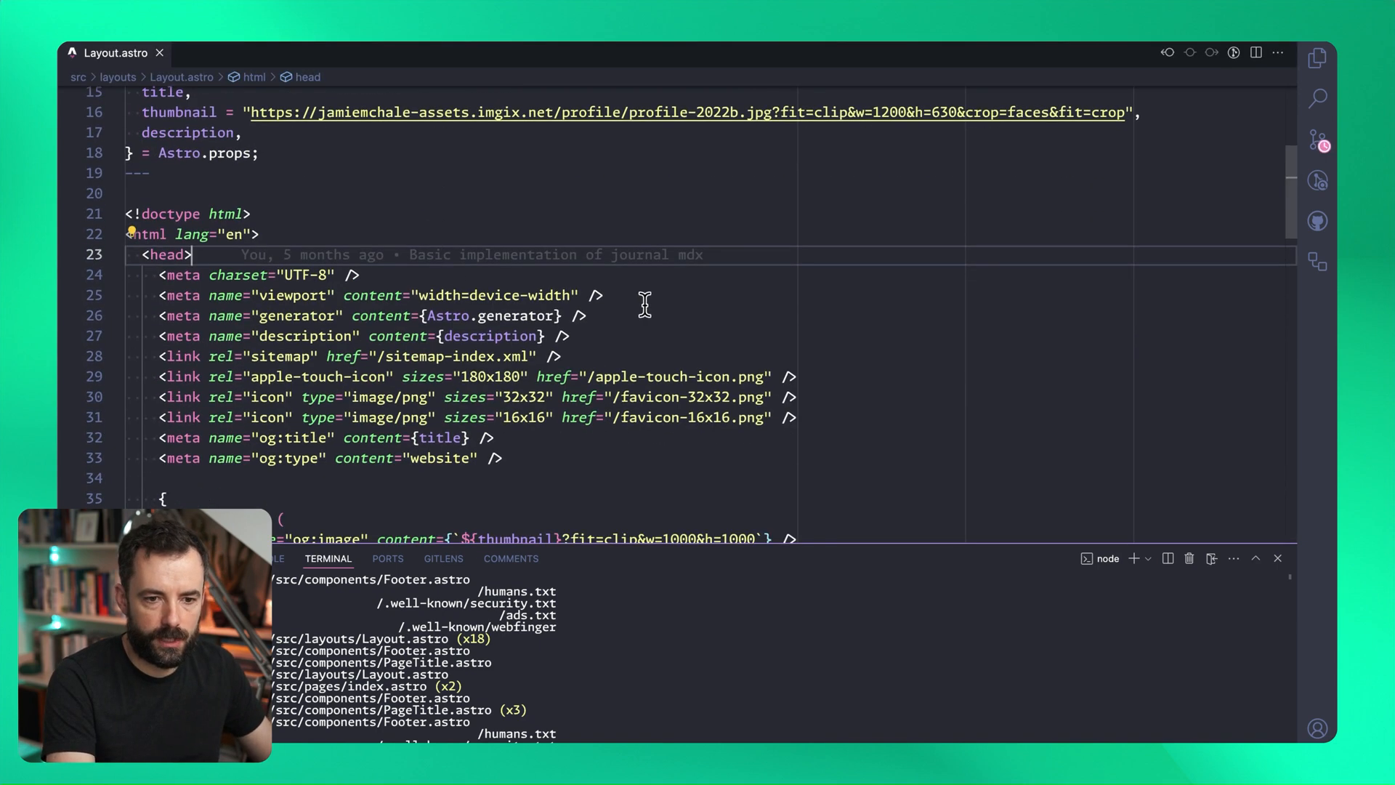
type(", initial-scale=1")
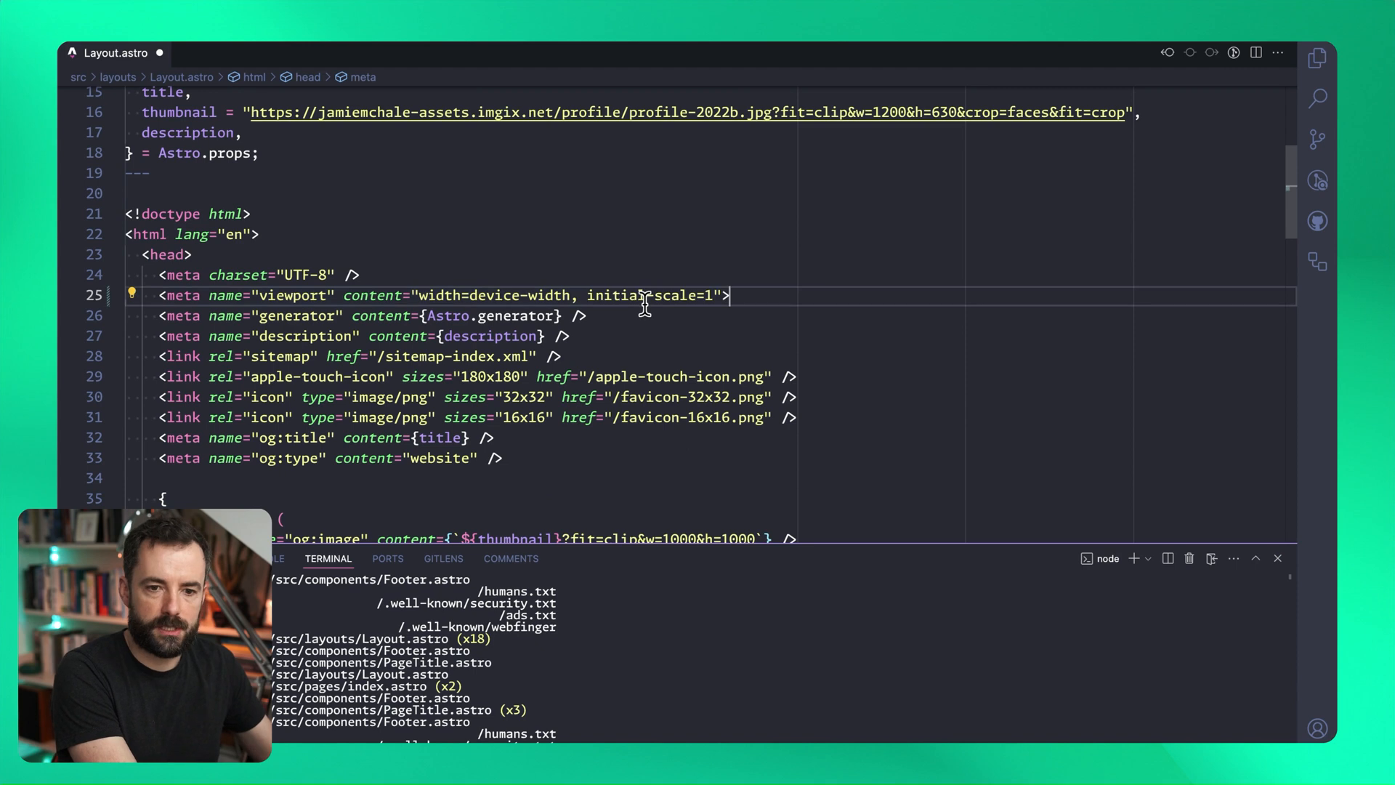